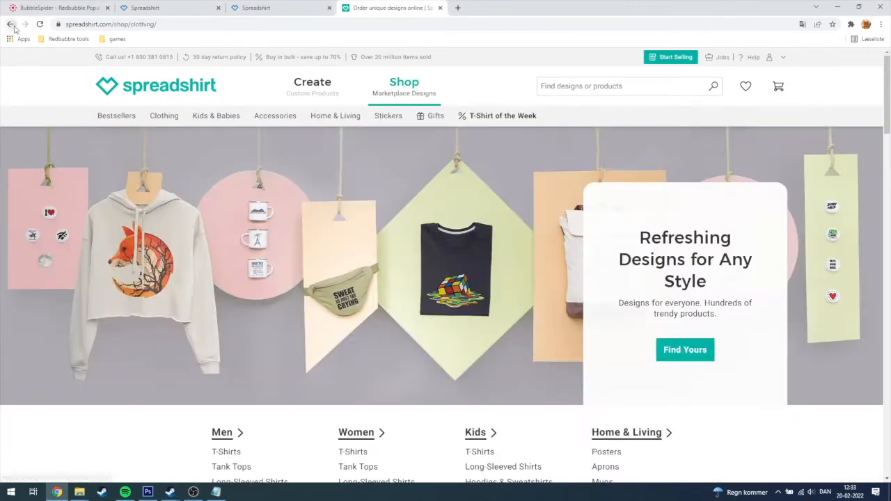
# Step: Return to the Spreadshirt home page and view the account dropdown options
pyautogui.click(10, 23)
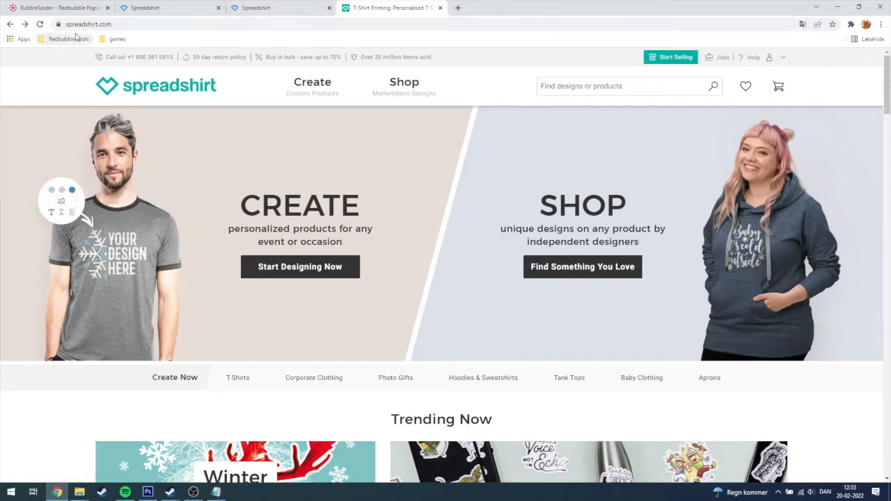
pyautogui.moveTo(147, 34)
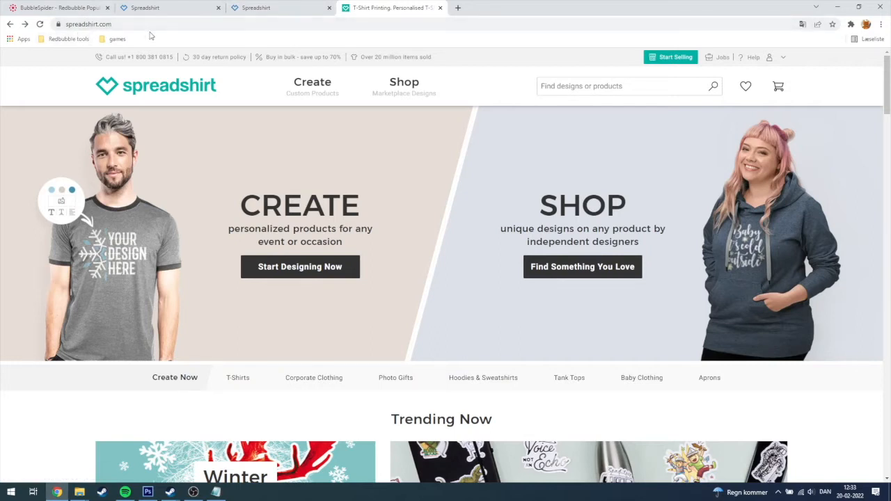
pyautogui.moveTo(779, 67)
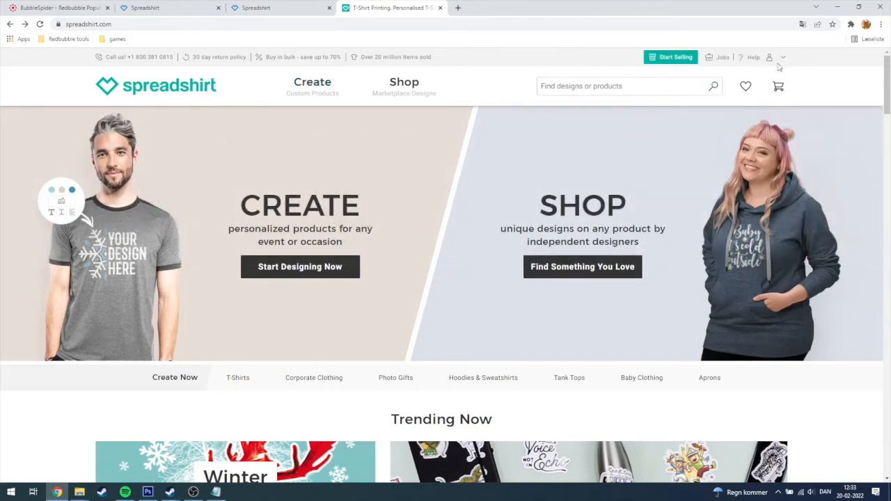
pyautogui.click(769, 57)
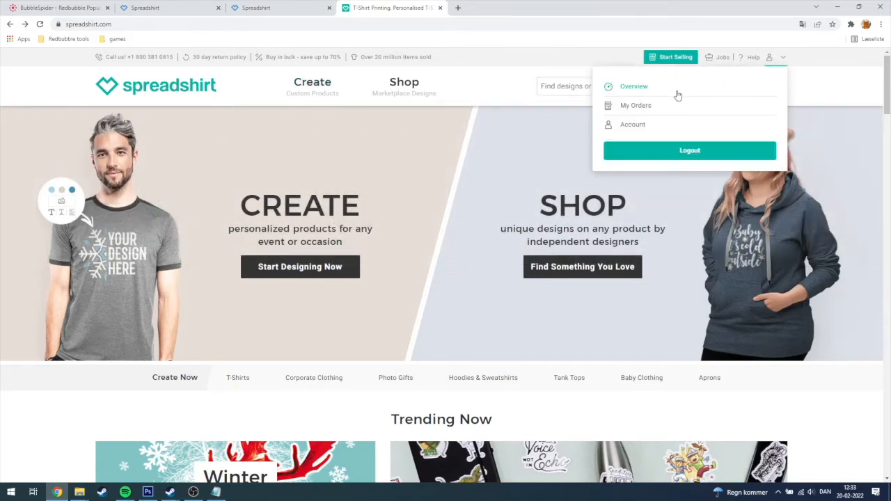
pyautogui.moveTo(794, 123)
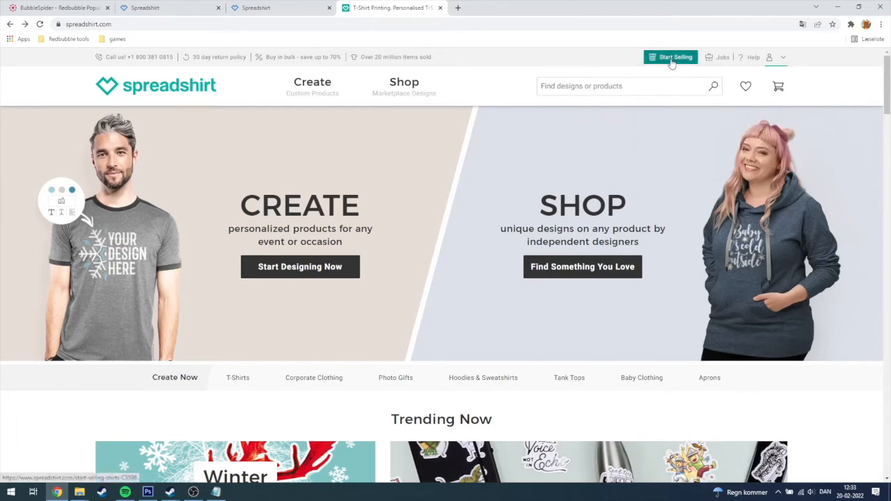
# Step: Choose Start Selling, then 'Sell on the Marketplace' to reach the partner dashboard checklist
pyautogui.click(670, 56)
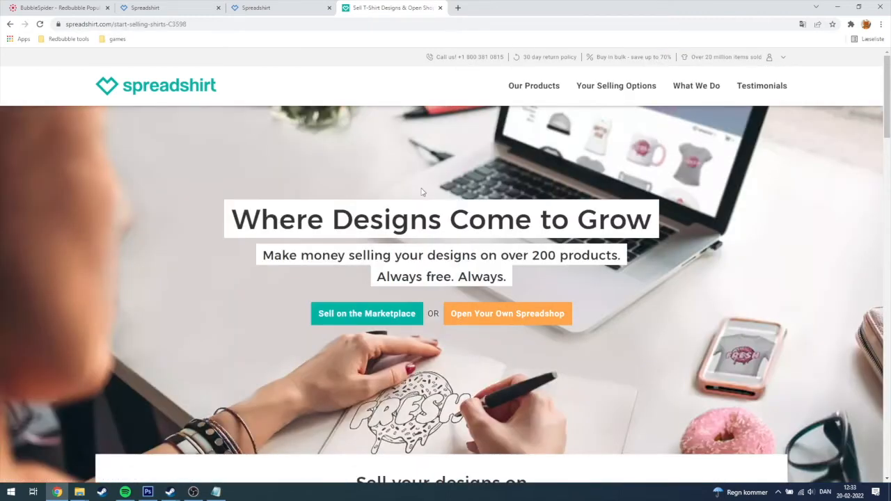
pyautogui.moveTo(366, 314)
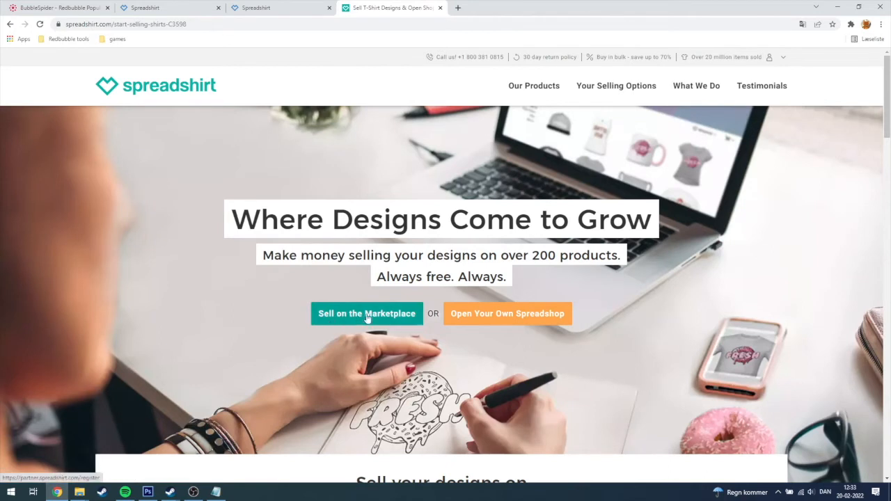
pyautogui.click(367, 313)
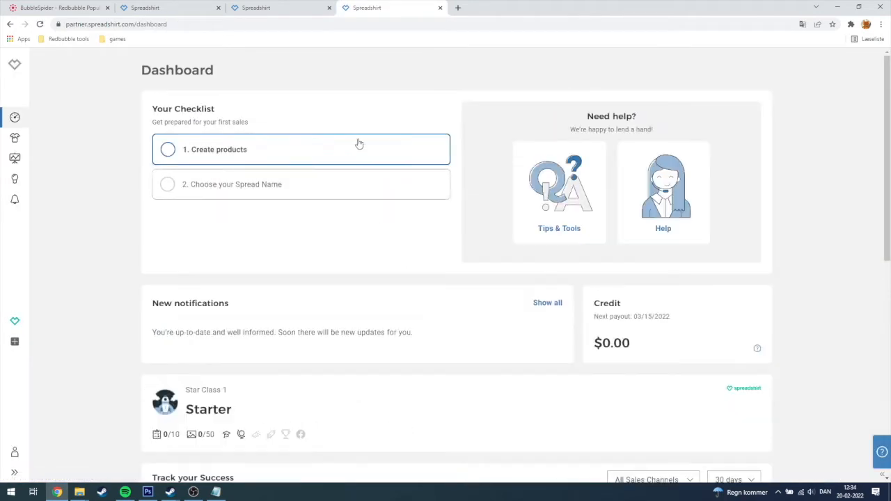
pyautogui.scroll(-3)
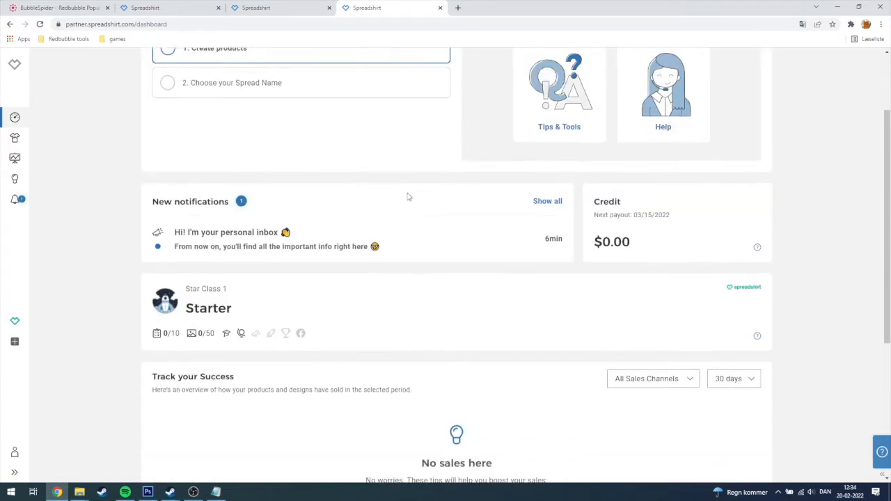
pyautogui.scroll(3)
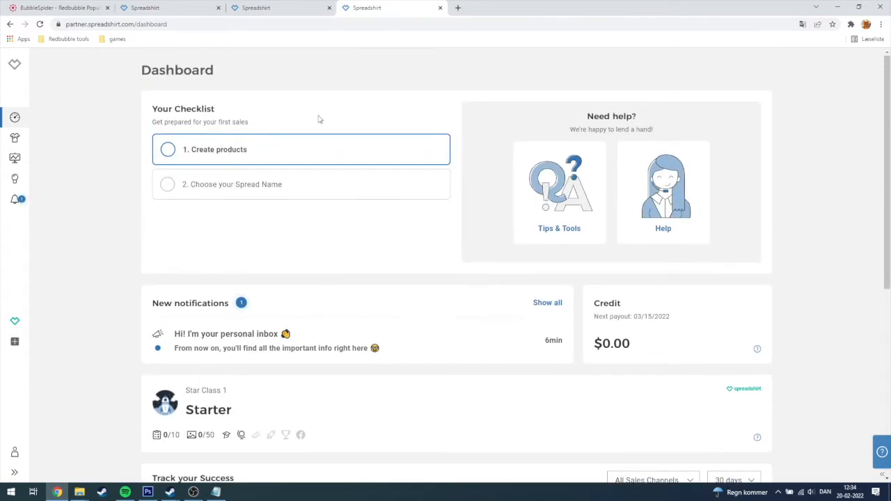
pyautogui.scroll(-3)
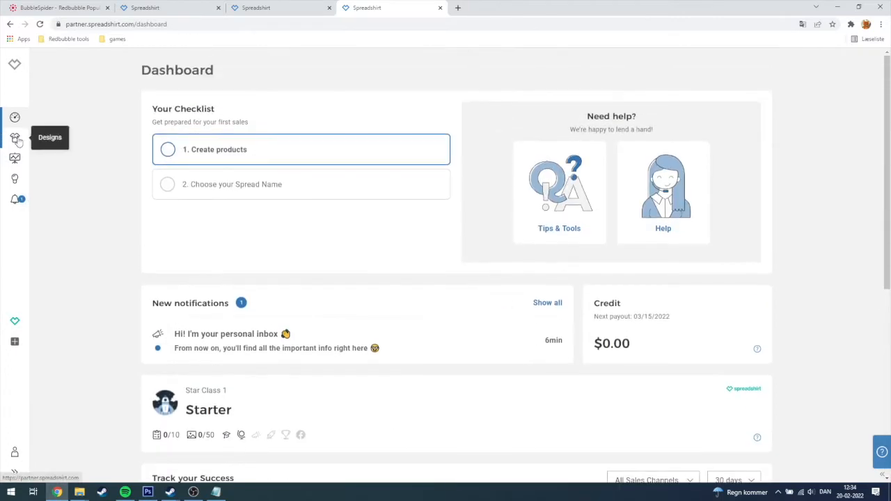
pyautogui.moveTo(28, 131)
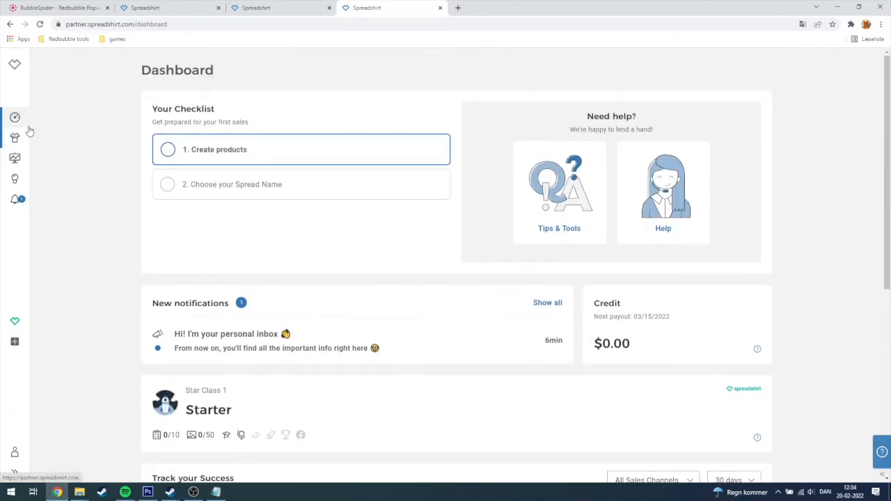
pyautogui.moveTo(14, 137)
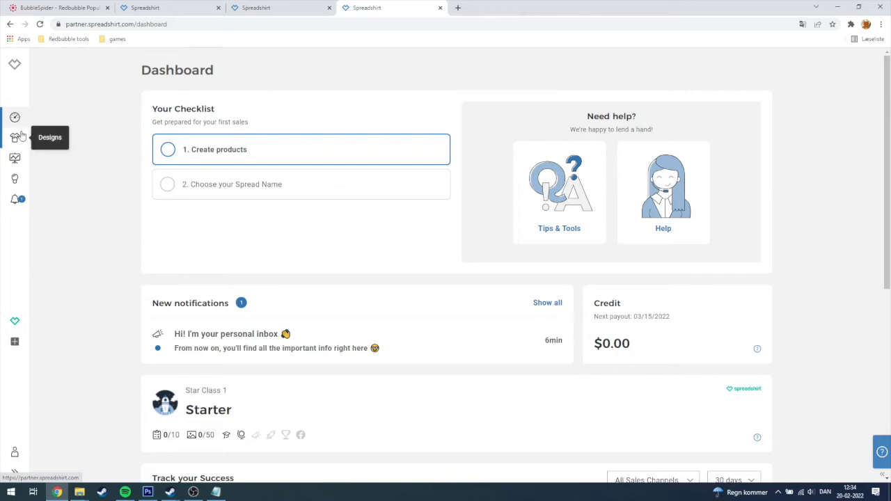
# Step: From Designs, upload the Cop-by-day image file and dismiss the upload status notice
pyautogui.click(14, 137)
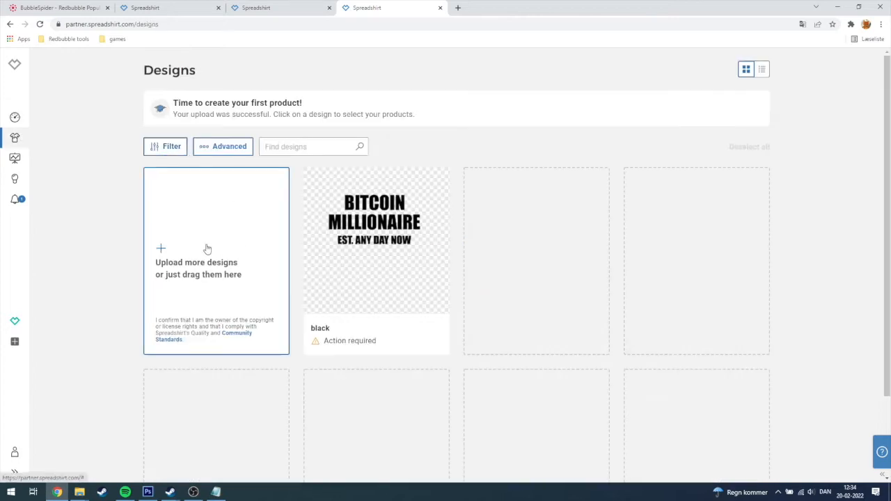
pyautogui.moveTo(165, 293)
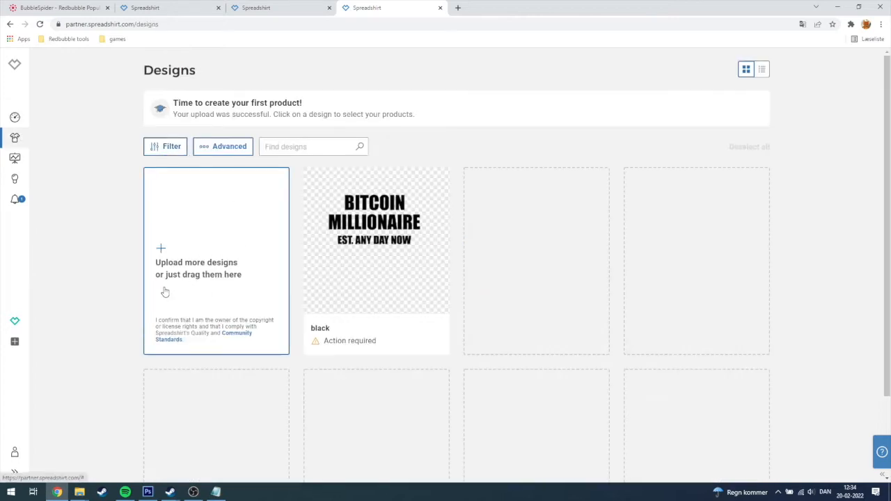
pyautogui.moveTo(226, 249)
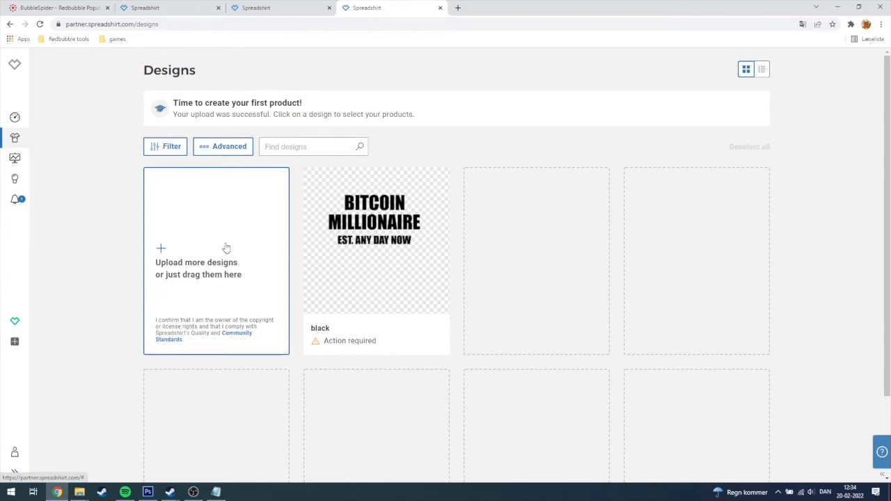
pyautogui.click(216, 261)
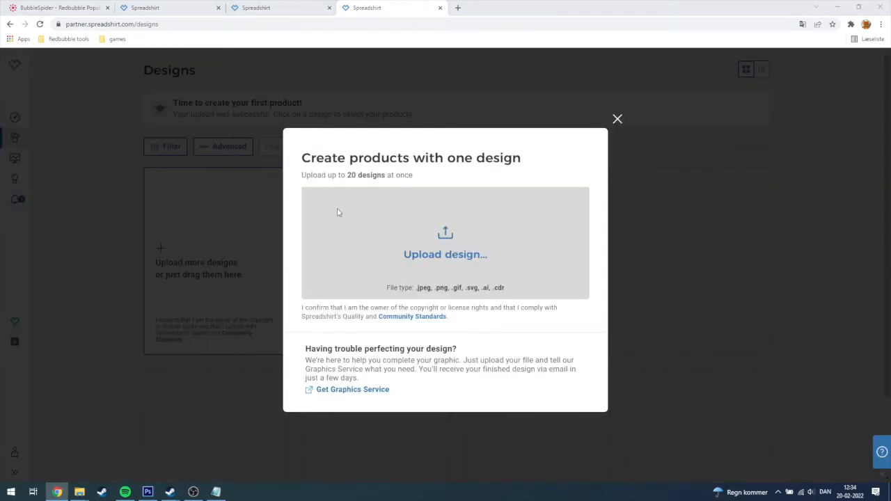
pyautogui.click(445, 254)
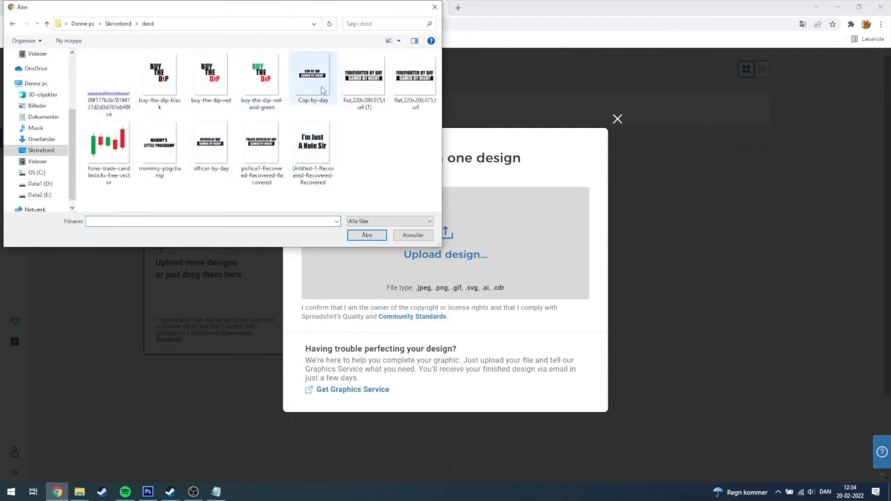
pyautogui.click(313, 76)
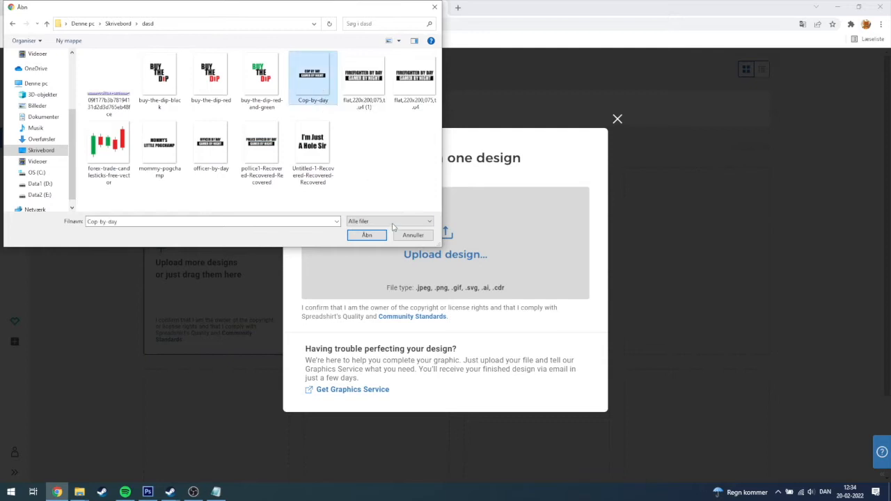
pyautogui.click(367, 234)
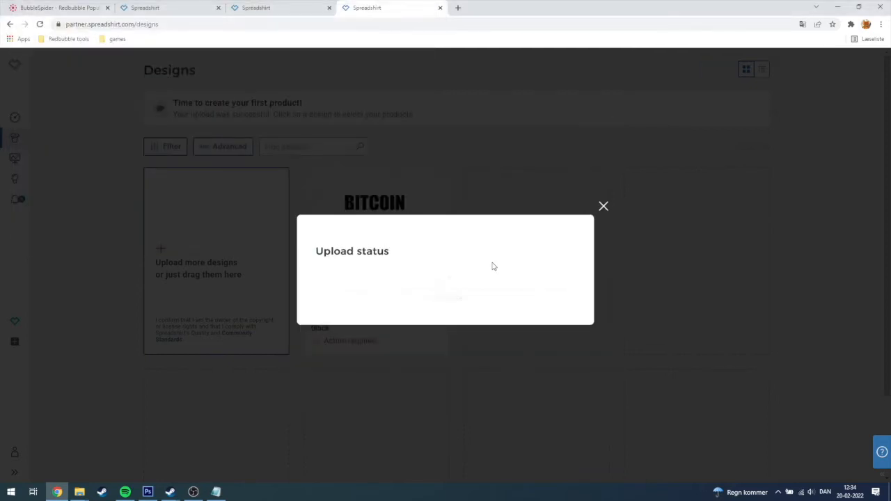
pyautogui.click(603, 206)
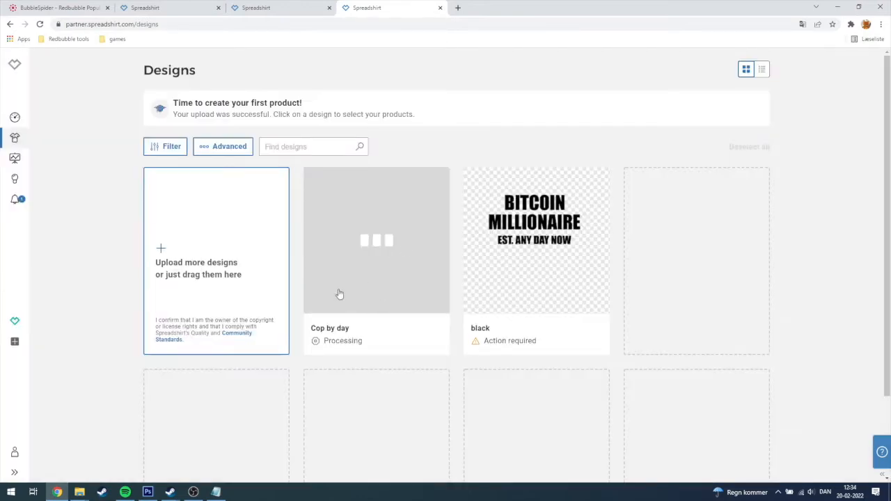
pyautogui.moveTo(373, 252)
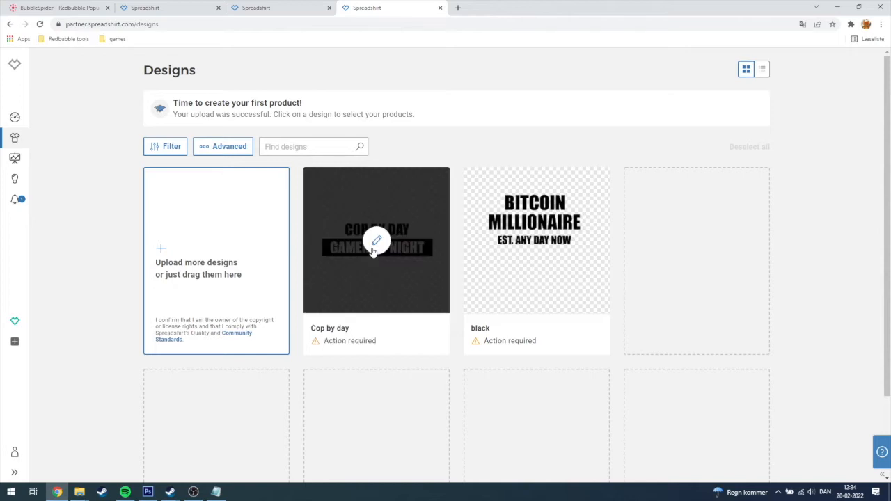
pyautogui.moveTo(387, 321)
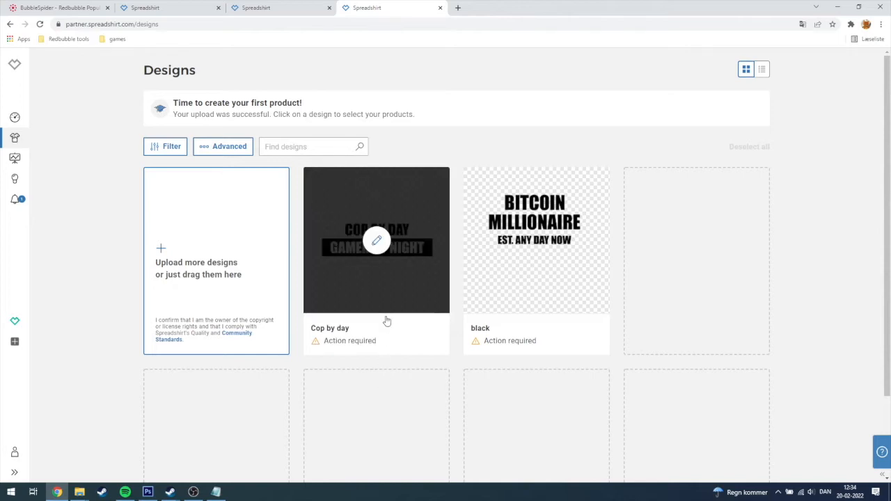
# Step: Confirm the optimised version of the Cop by day graphic on its Action required page
pyautogui.click(376, 241)
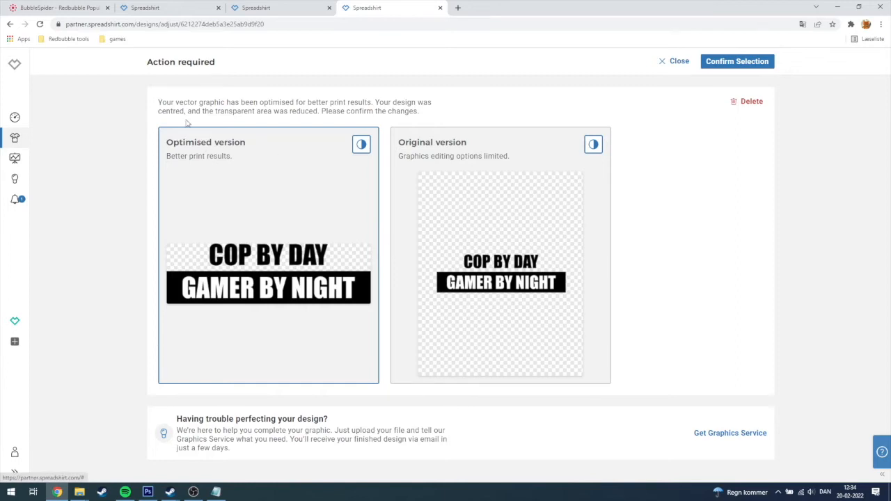
pyautogui.moveTo(431, 161)
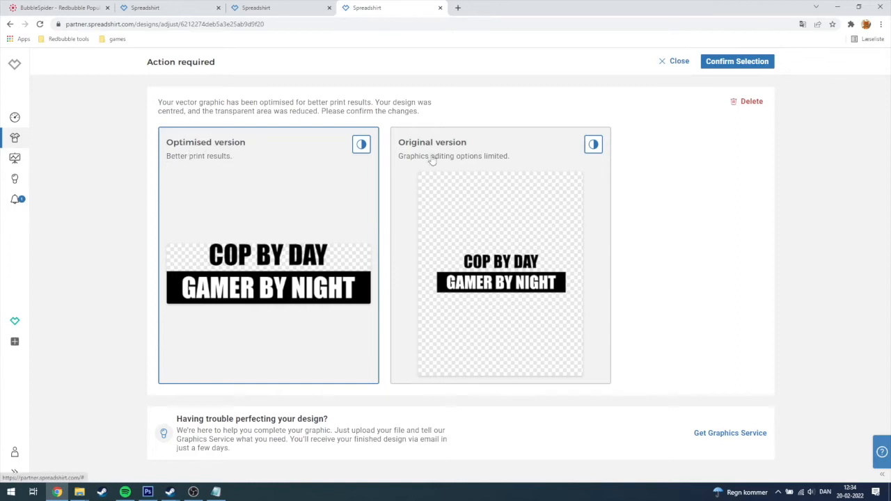
pyautogui.moveTo(202, 154)
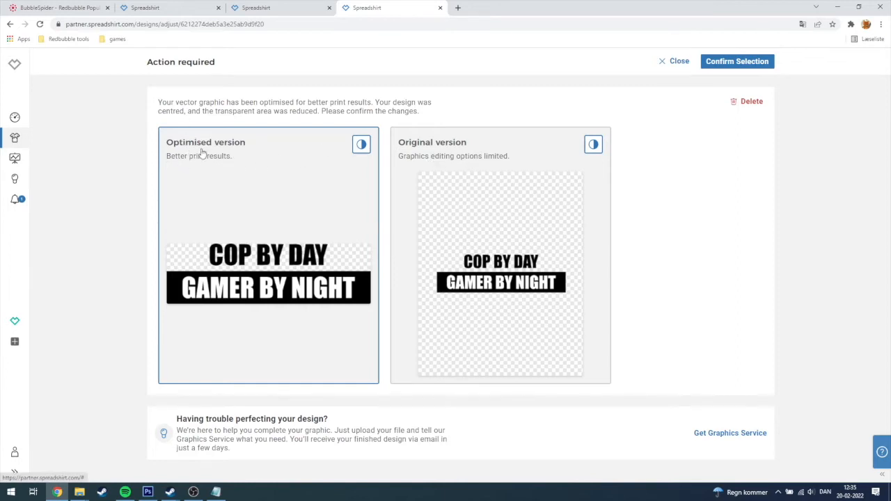
pyautogui.moveTo(319, 179)
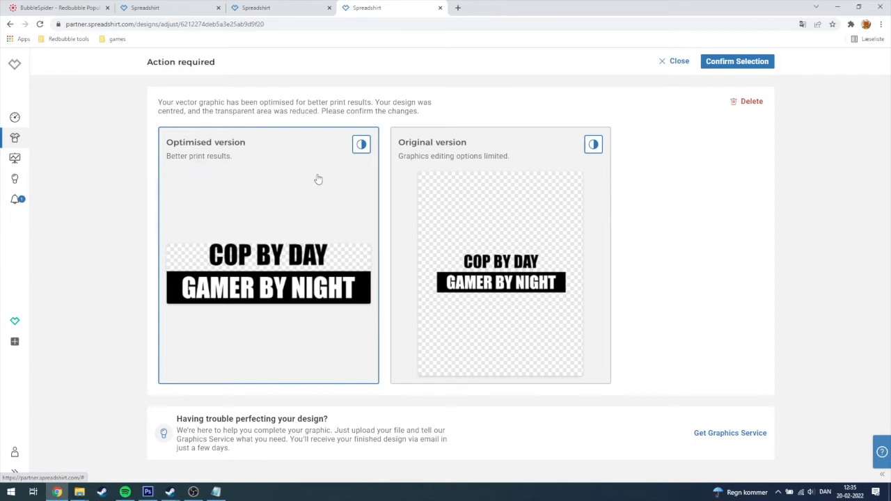
pyautogui.moveTo(429, 182)
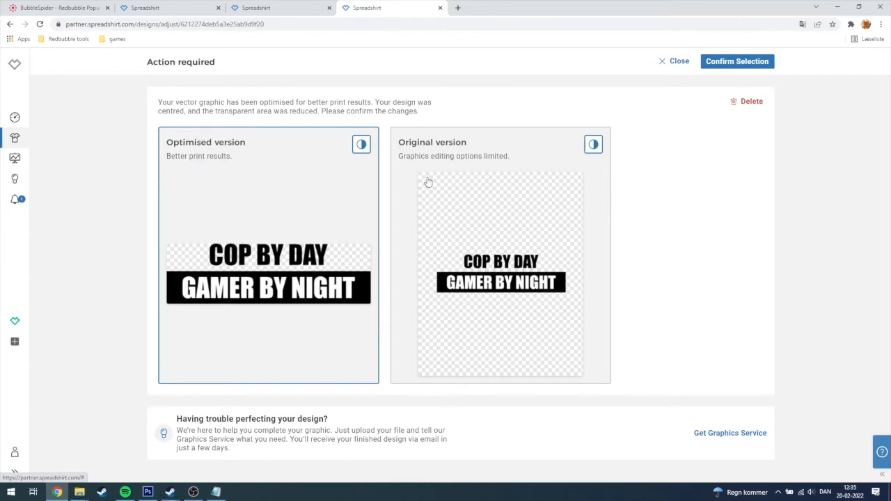
pyautogui.moveTo(490, 173)
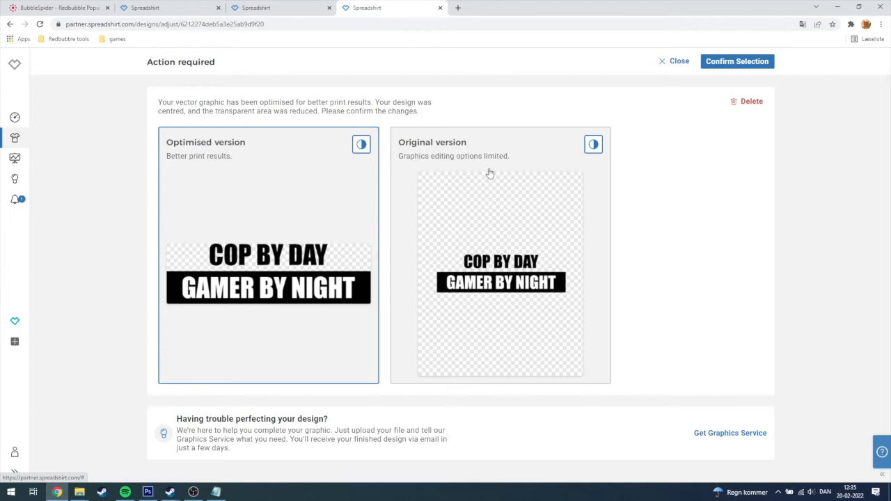
pyautogui.moveTo(263, 250)
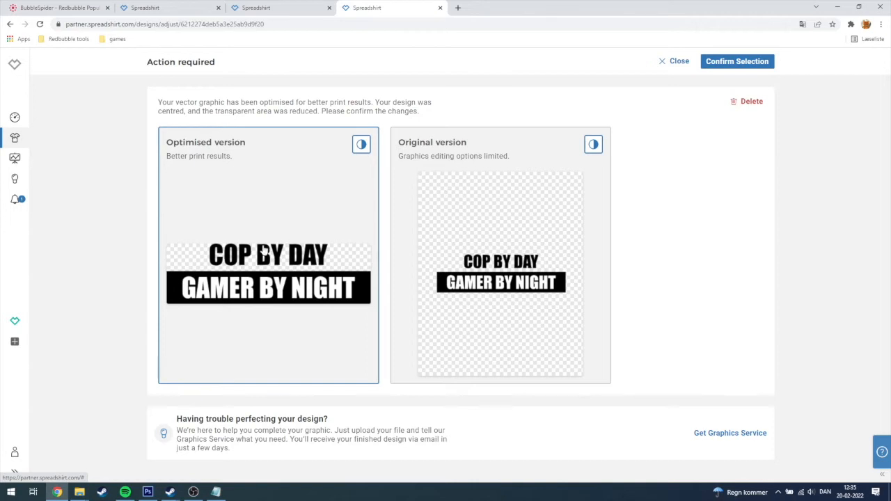
pyautogui.moveTo(183, 270)
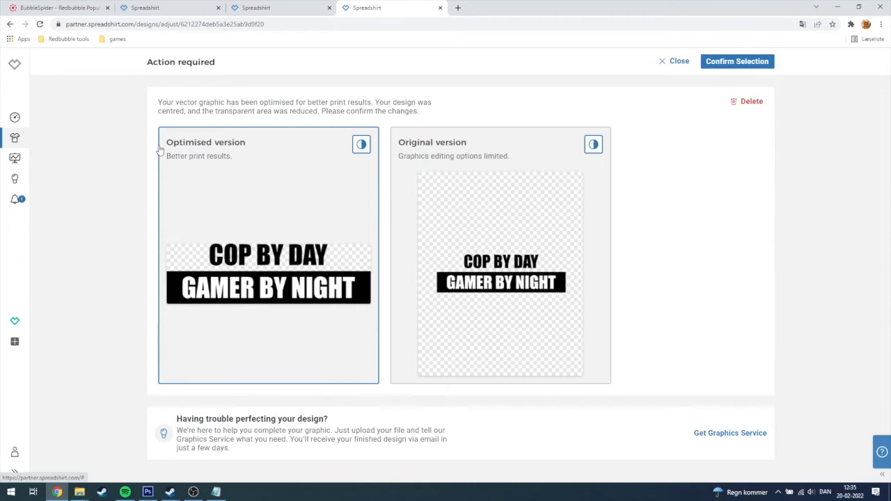
pyautogui.moveTo(754, 69)
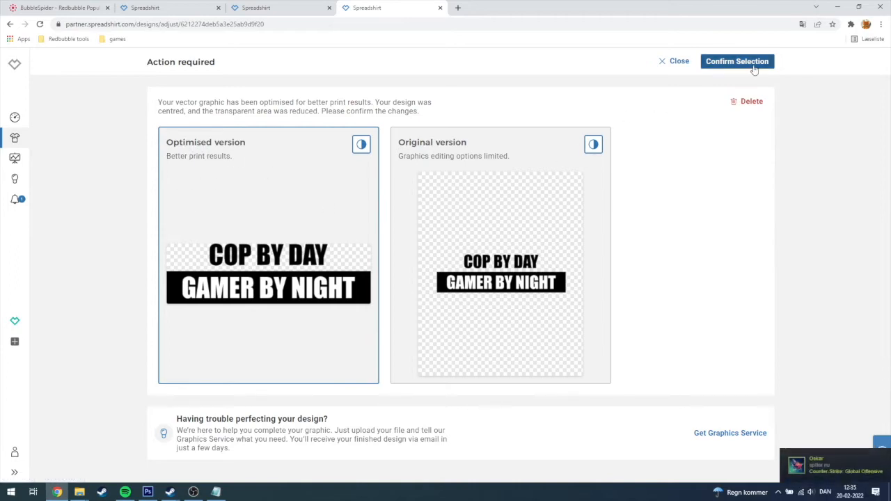
pyautogui.click(736, 62)
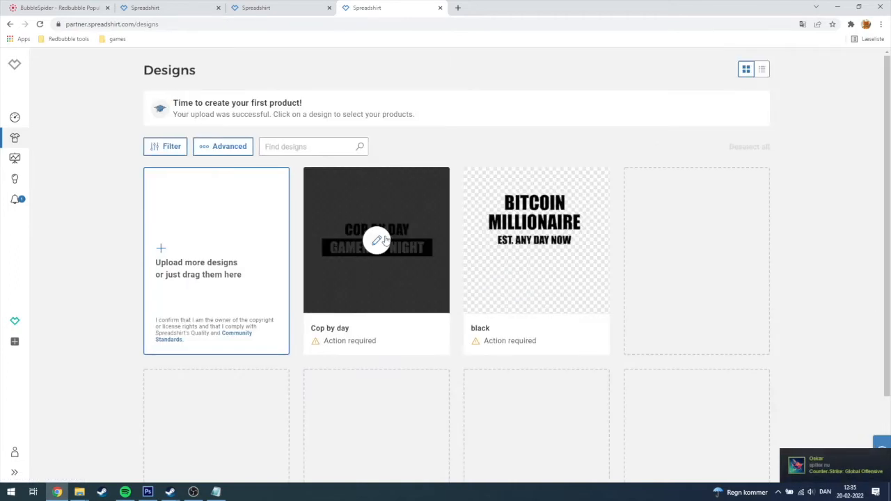
pyautogui.click(377, 239)
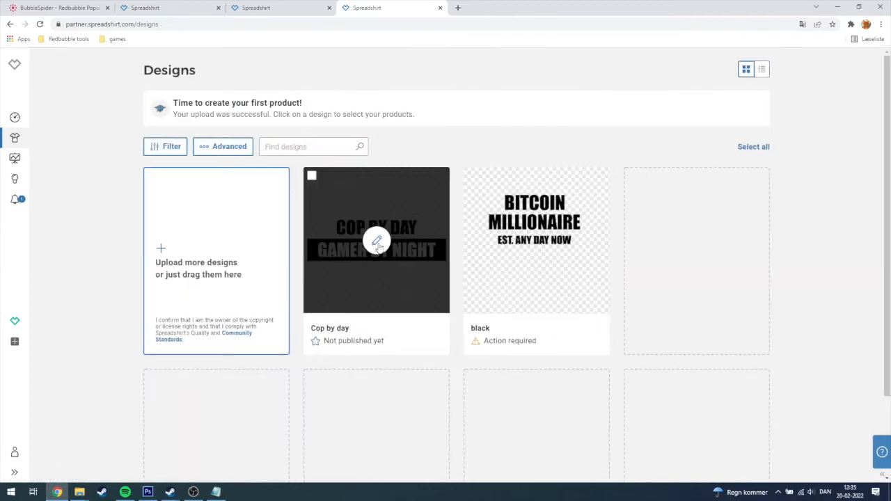
# Step: Begin product creation for Cop by day and browse the 20-product template grid
pyautogui.click(376, 239)
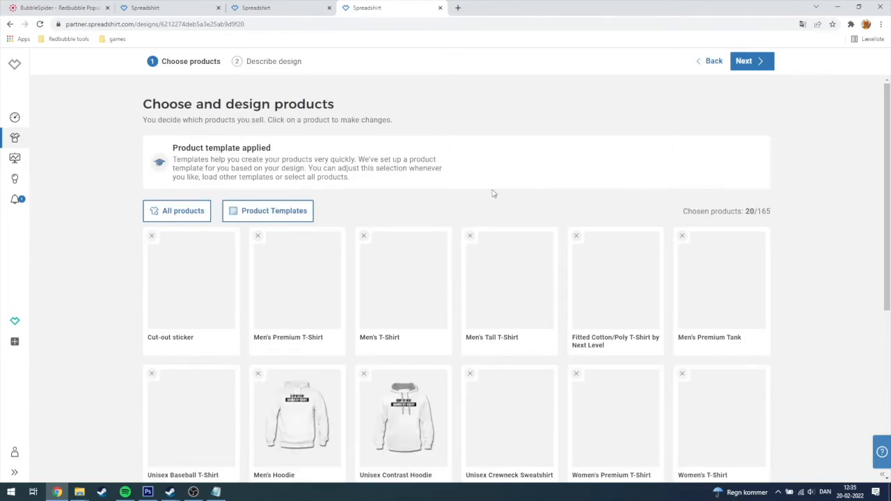
pyautogui.scroll(-3)
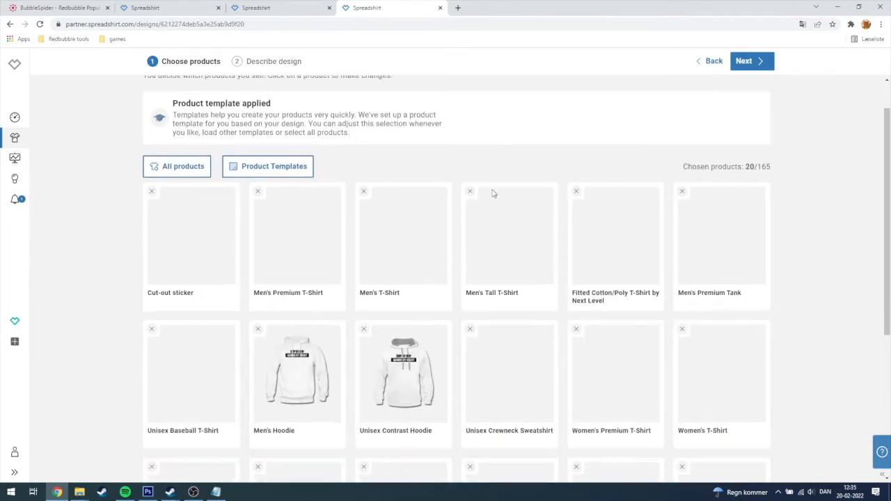
pyautogui.scroll(-3)
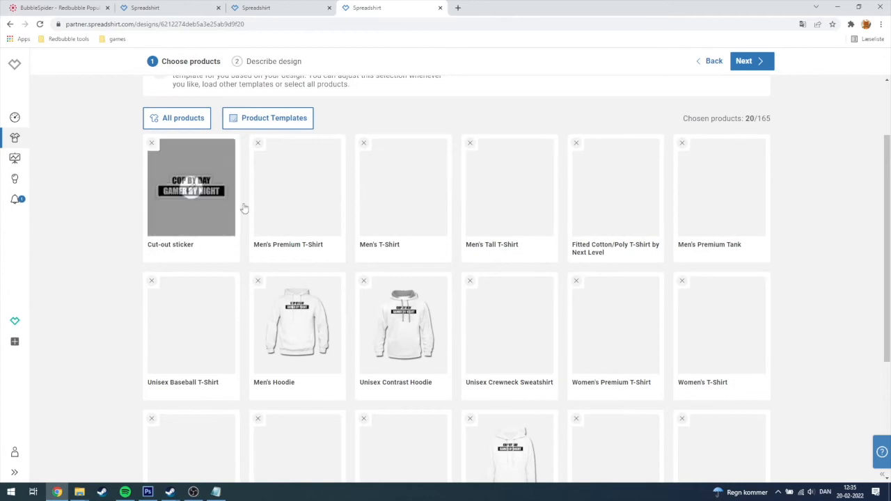
pyautogui.scroll(3)
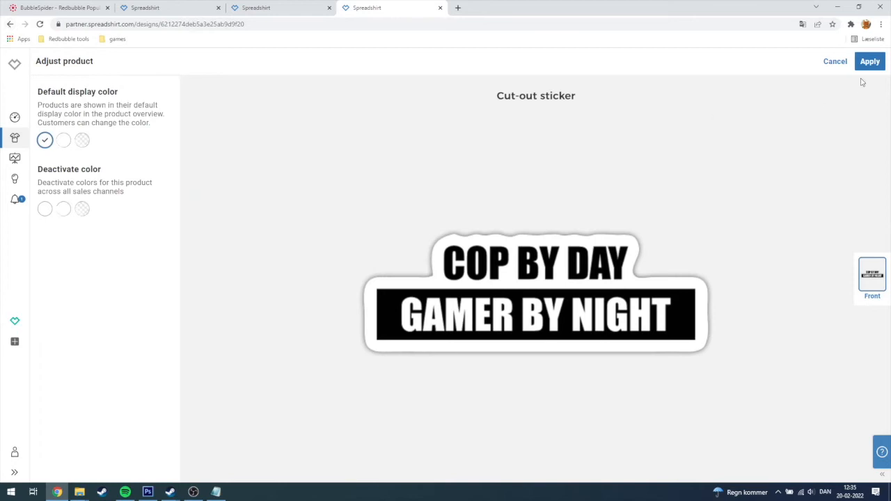
pyautogui.moveTo(845, 56)
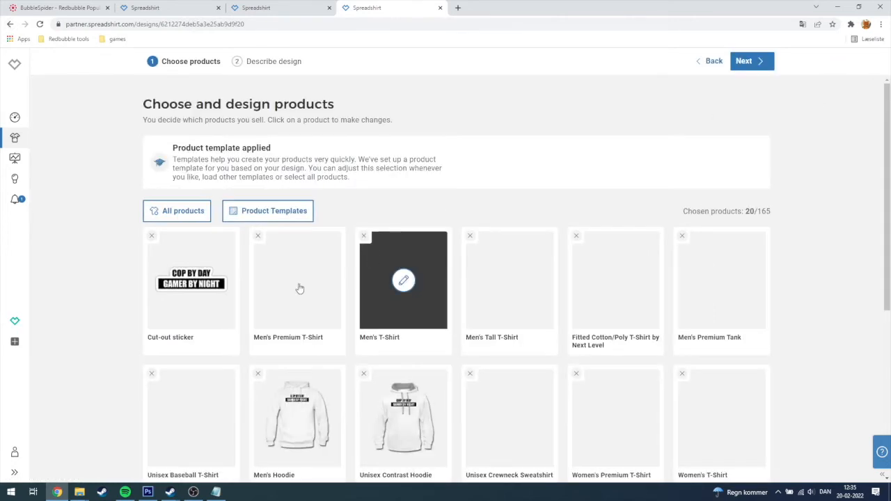
# Step: On the Men's Premium T-Shirt, move the design into the print area at 49% size, centred horizontally
pyautogui.click(404, 281)
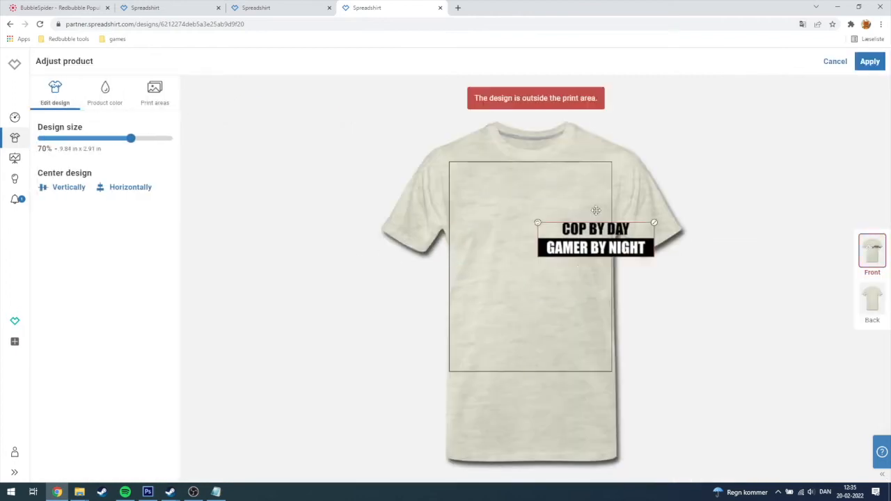
pyautogui.moveTo(596, 238); pyautogui.dragTo(555, 293)
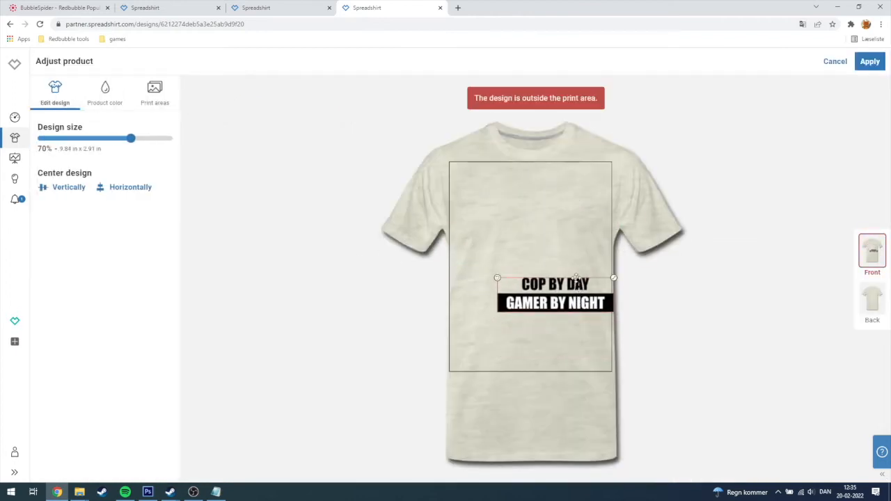
pyautogui.moveTo(130, 138); pyautogui.dragTo(168, 138)
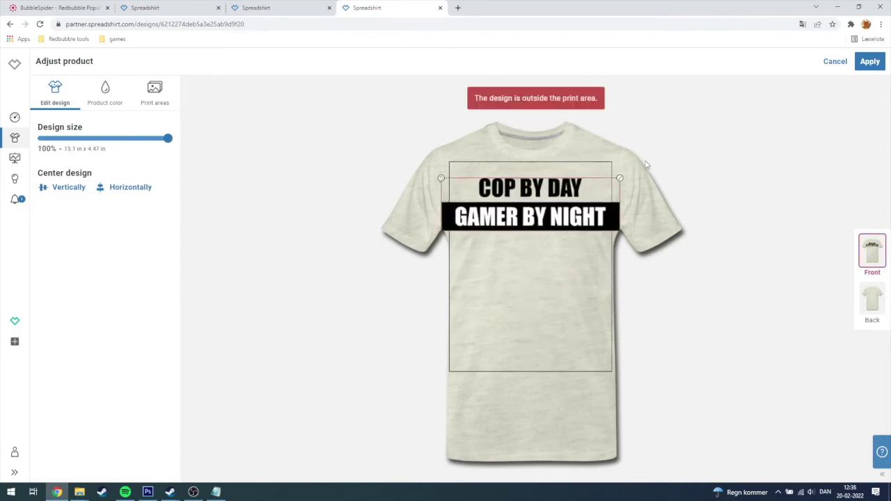
pyautogui.moveTo(167, 138); pyautogui.dragTo(99, 138)
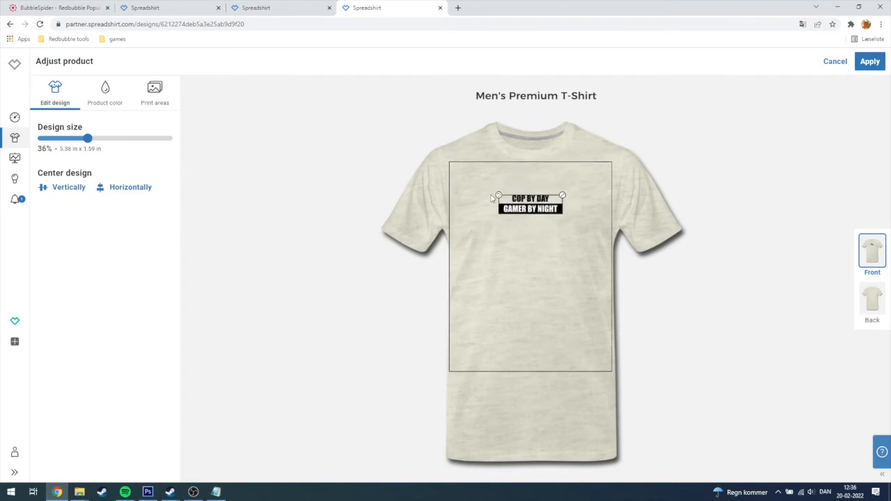
pyautogui.moveTo(88, 138); pyautogui.dragTo(92, 138)
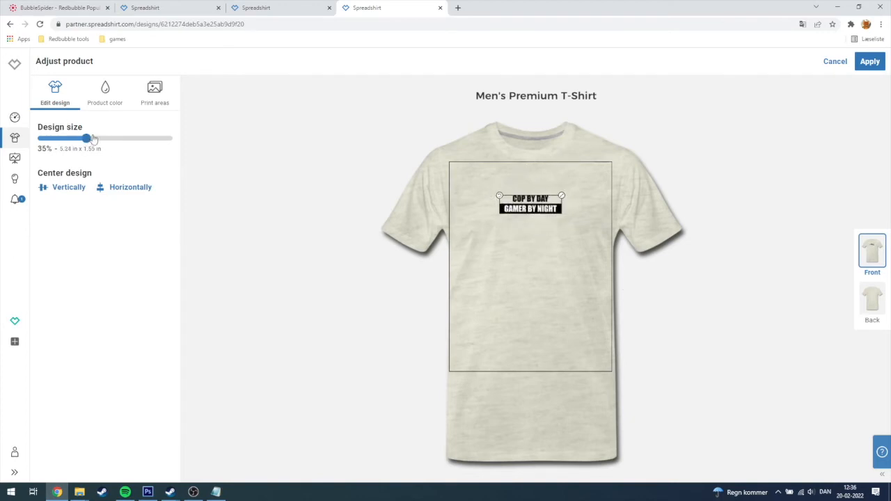
pyautogui.moveTo(87, 138); pyautogui.dragTo(104, 138)
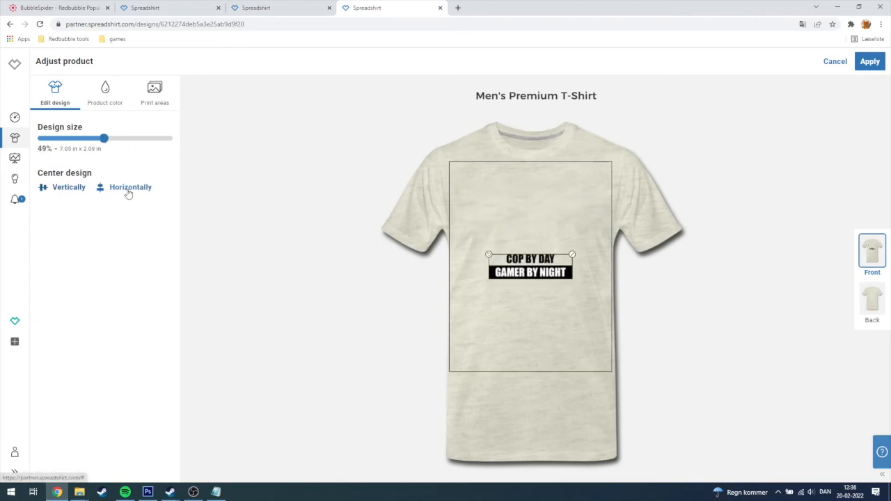
pyautogui.click(130, 187)
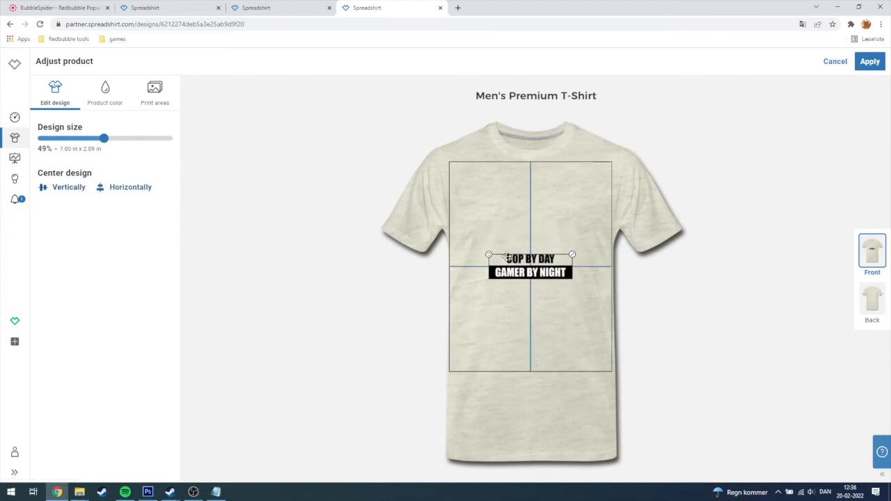
# Step: Set dark navy as the default shirt colour, deactivate black, and apply the changes
pyautogui.click(104, 93)
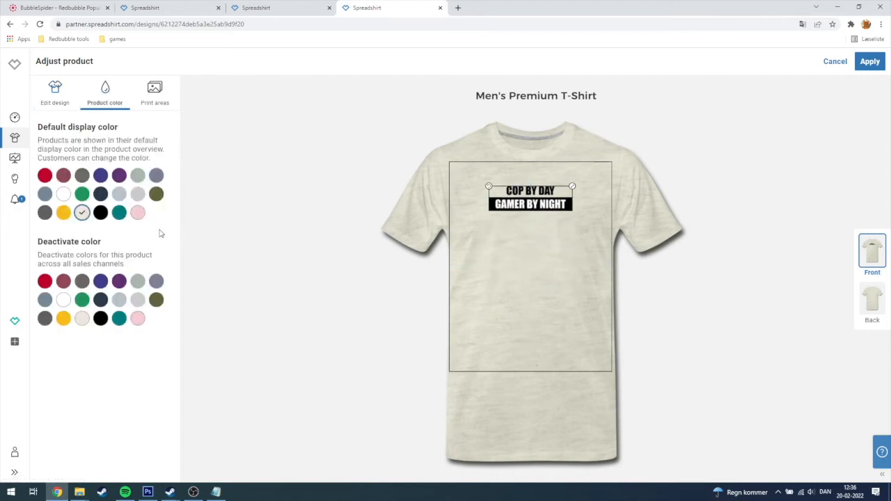
pyautogui.moveTo(63, 212)
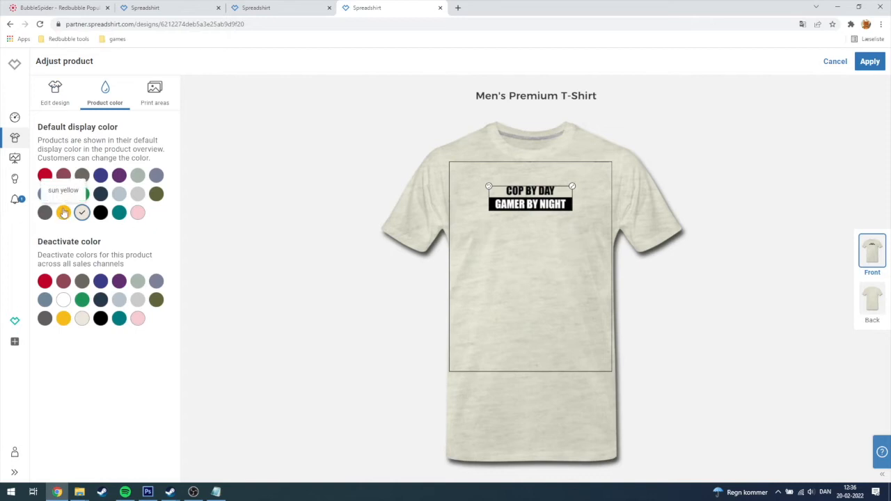
pyautogui.click(100, 213)
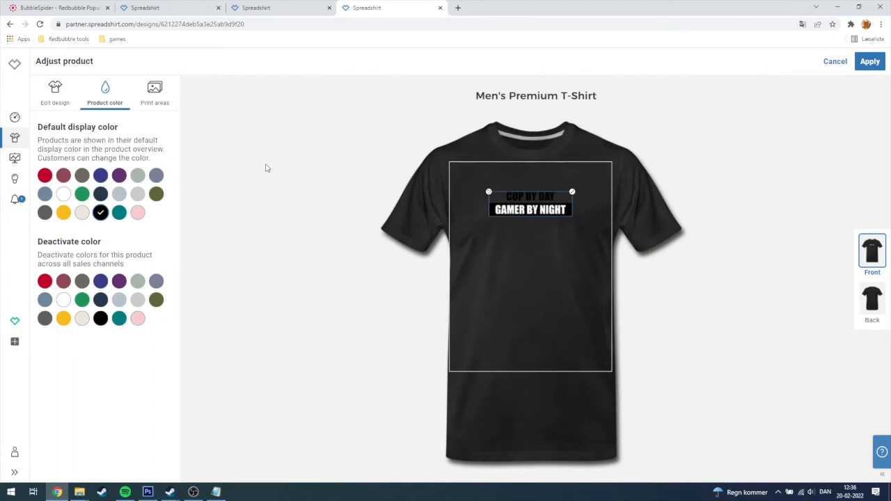
pyautogui.click(64, 193)
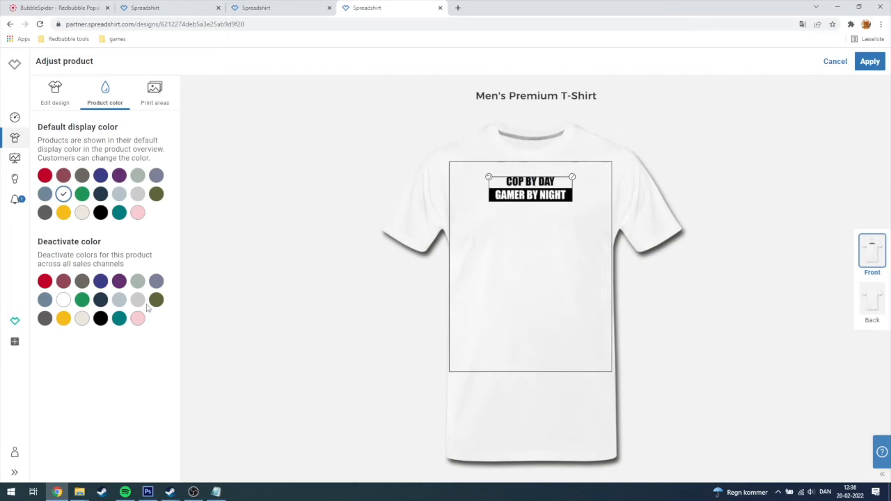
pyautogui.moveTo(97, 295)
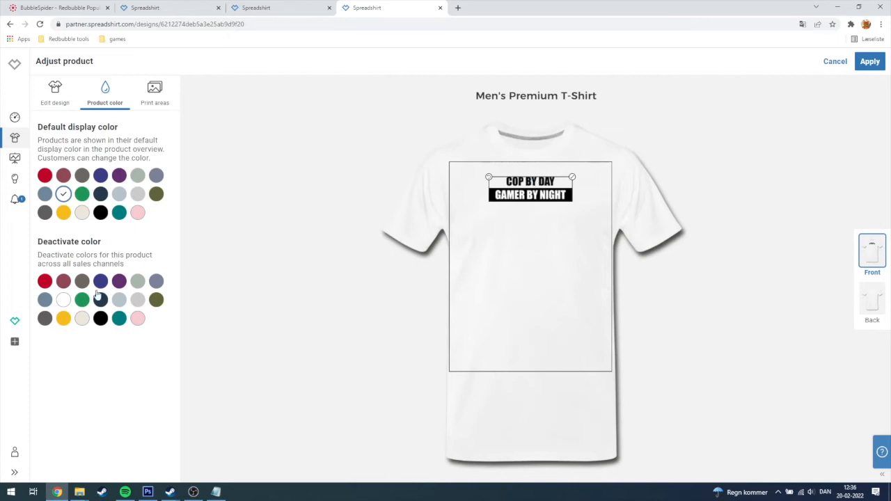
pyautogui.moveTo(101, 318)
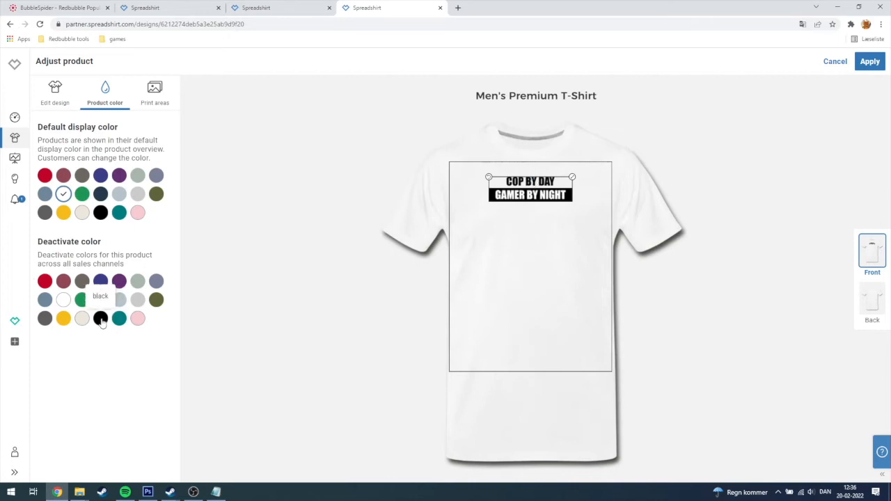
pyautogui.click(100, 318)
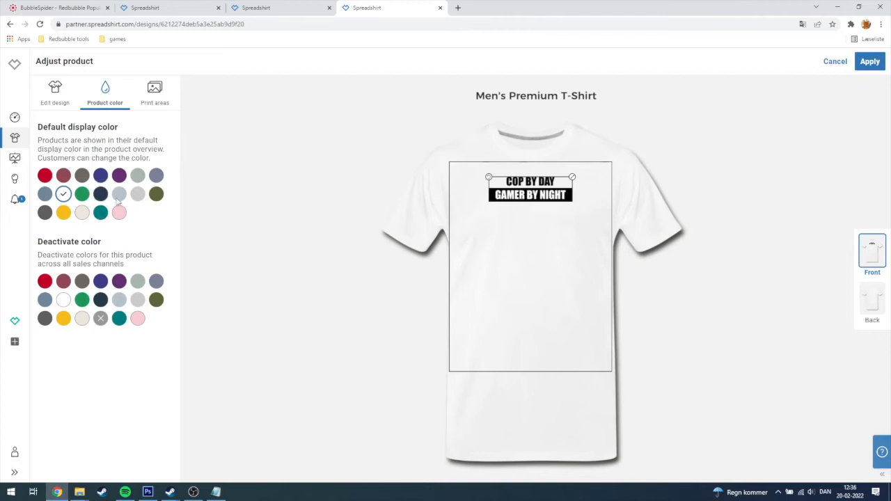
pyautogui.click(100, 194)
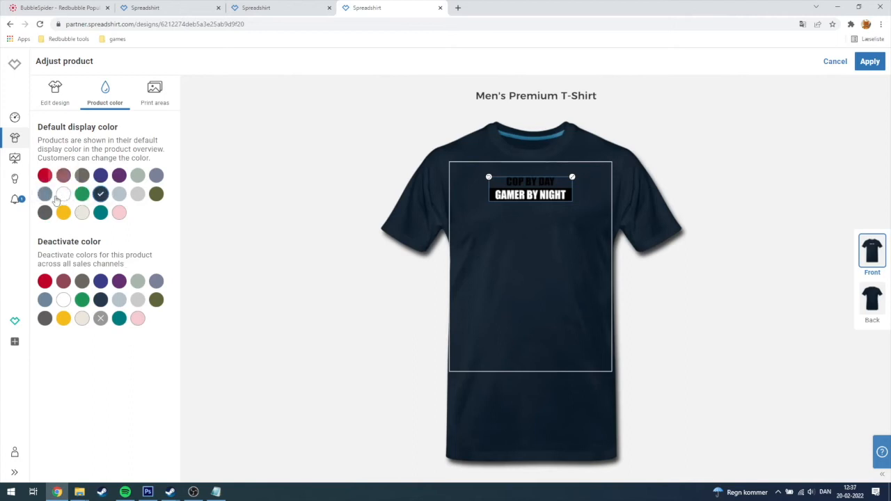
pyautogui.click(63, 193)
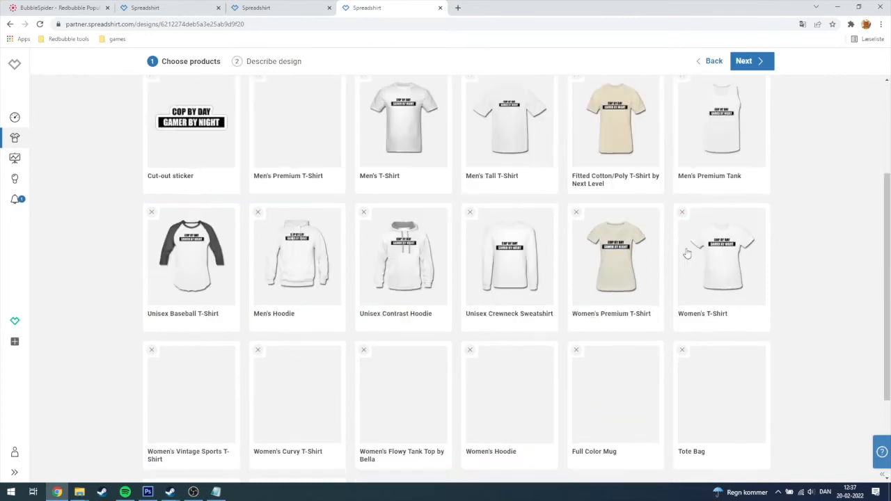
# Step: Add Men's Performance Sleeveless Shirt and Unisex Jersey T-Shirt by Bella + Canvas, bringing chosen products to 26
pyautogui.scroll(-3)
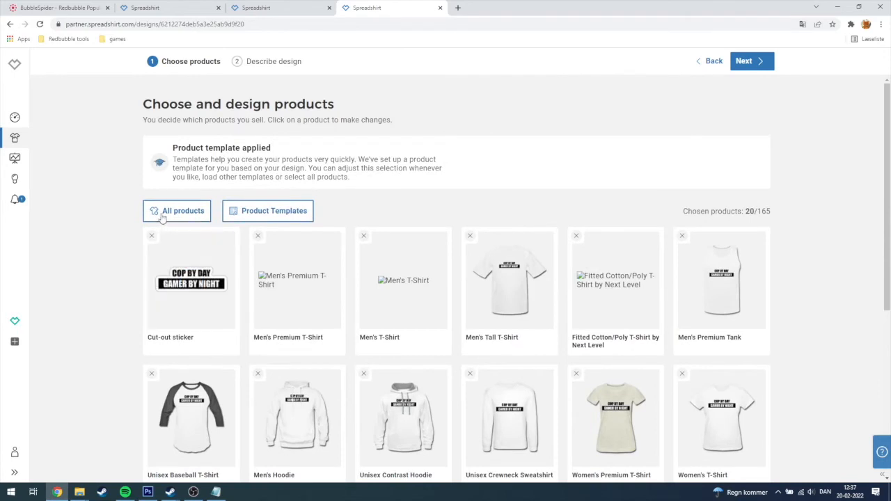
pyautogui.moveTo(536, 281)
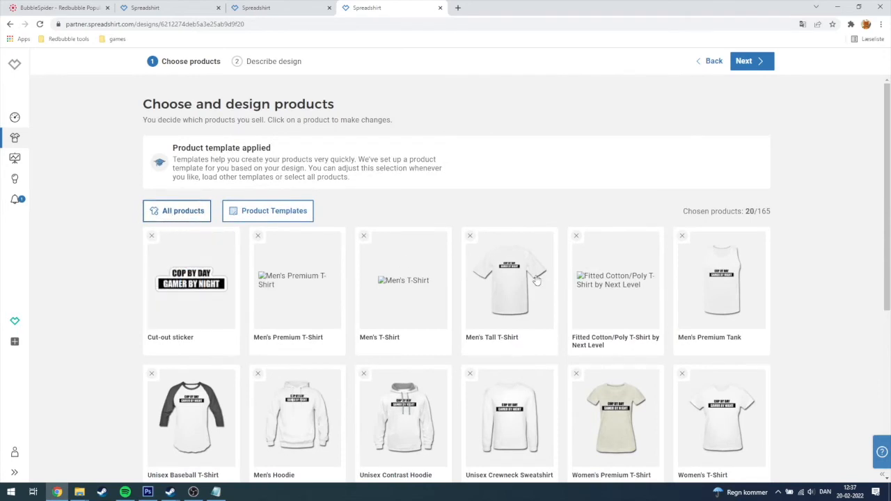
pyautogui.click(177, 211)
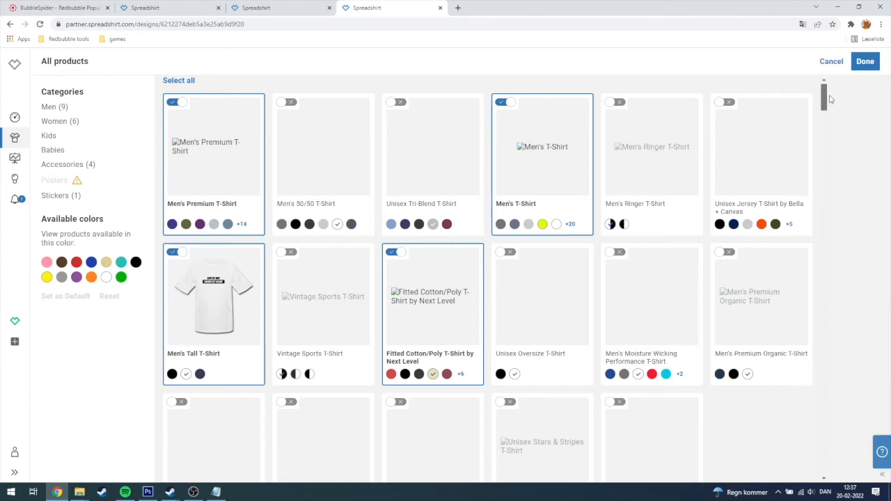
pyautogui.scroll(-3)
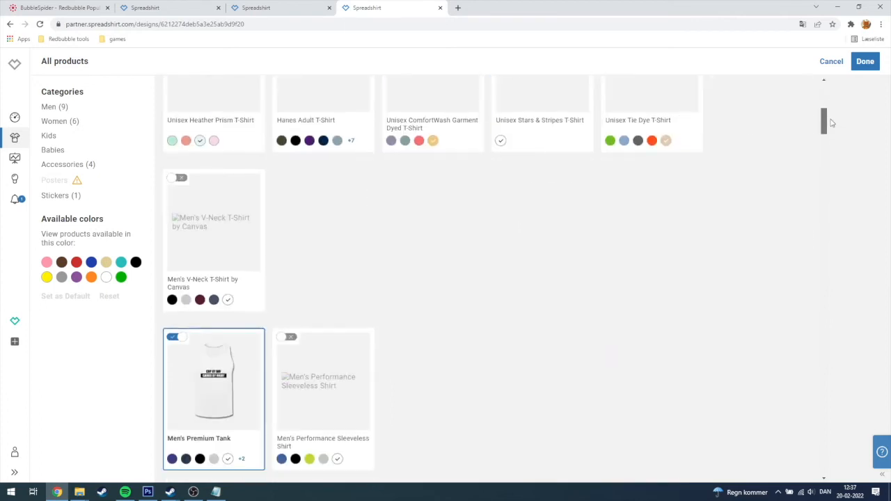
pyautogui.scroll(-3)
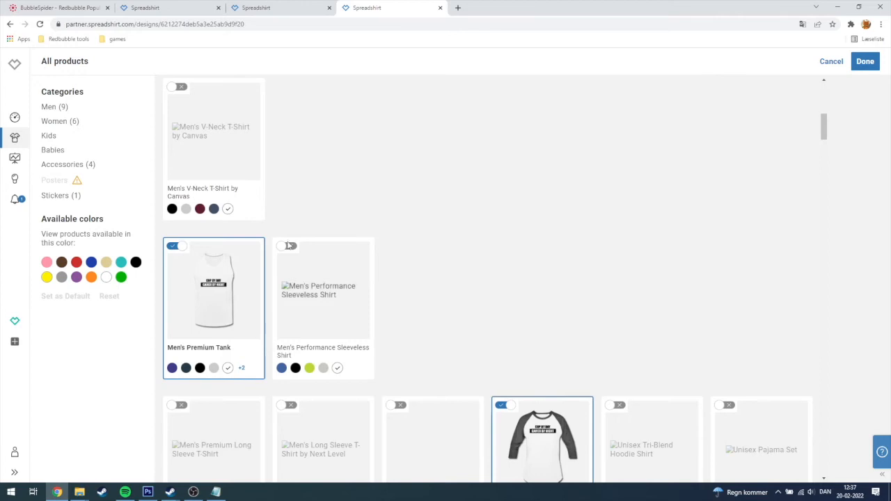
pyautogui.click(284, 245)
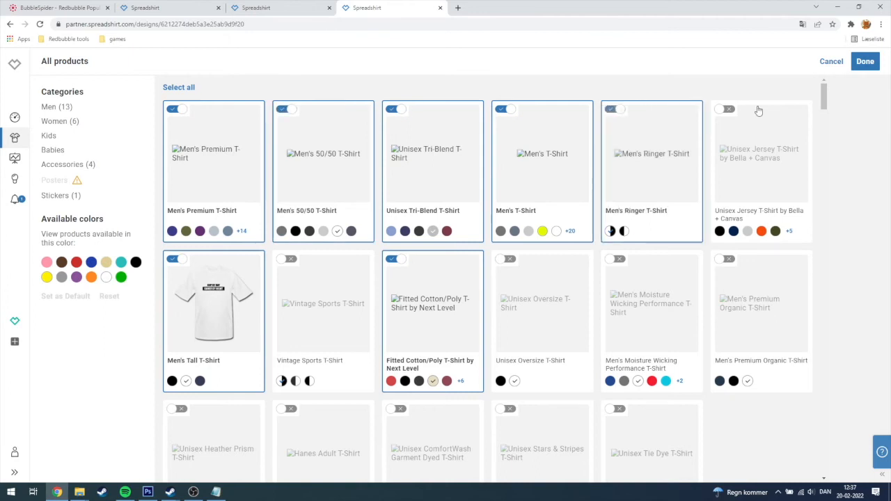
pyautogui.click(726, 110)
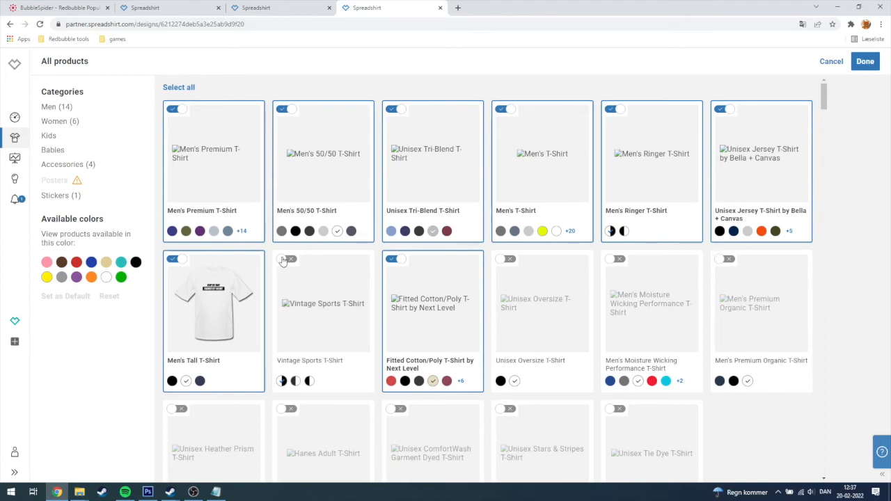
pyautogui.click(865, 62)
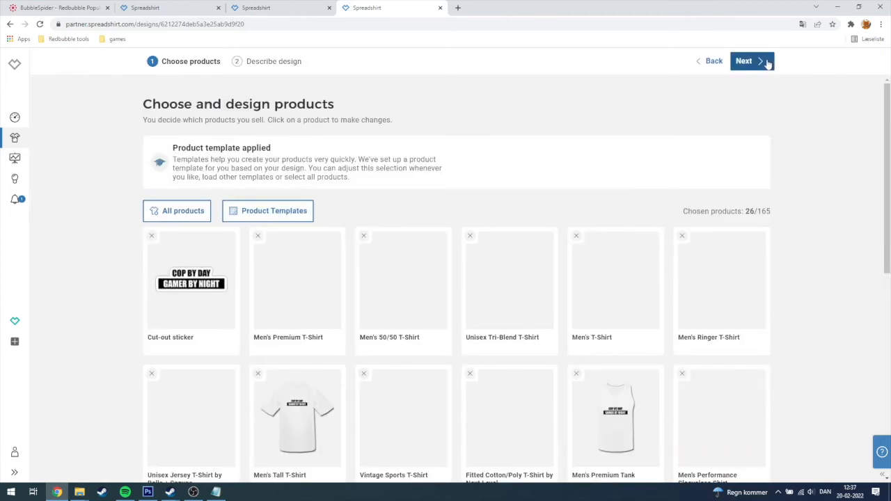
# Step: Name the design 'Cop by day gamer by night' and write its description and tags
pyautogui.click(744, 60)
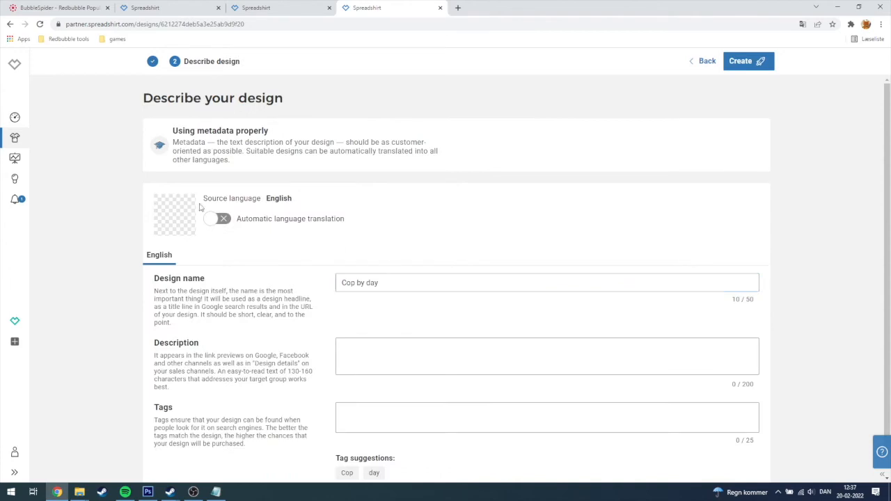
pyautogui.tripleClick(547, 283)
pyautogui.write('Co')
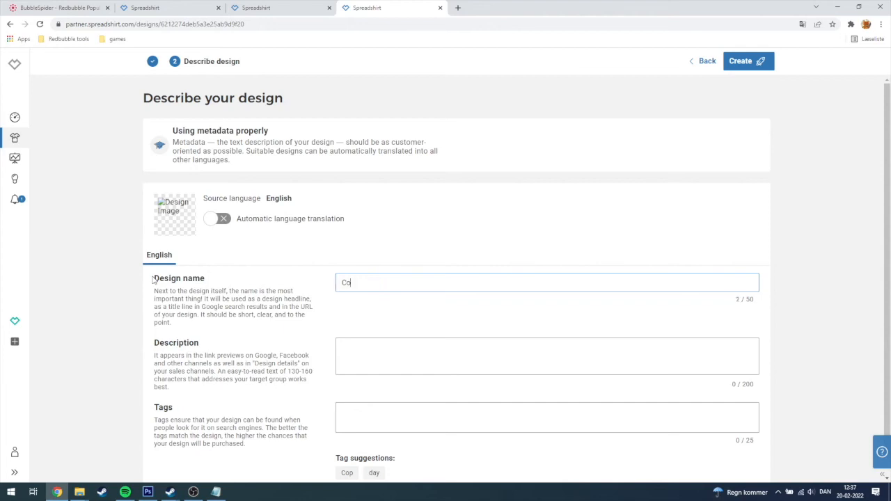
pyautogui.write('p by day')
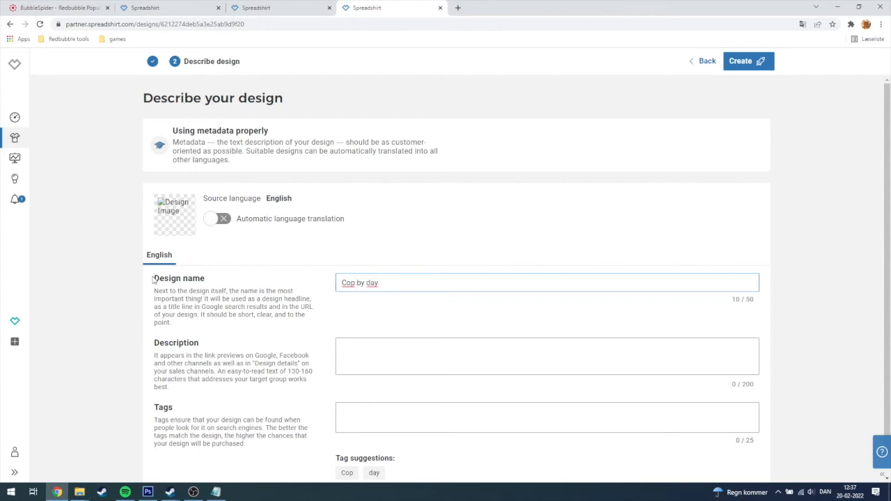
pyautogui.write('gamer by night')
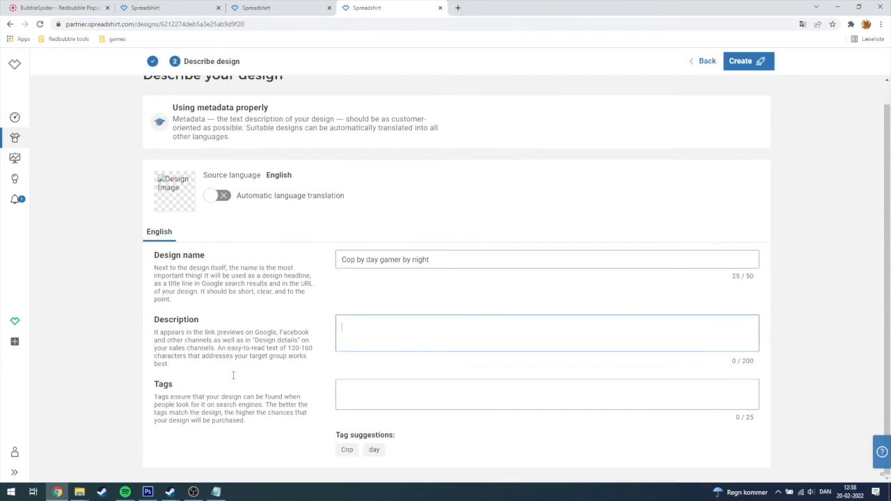
pyautogui.click(215, 492)
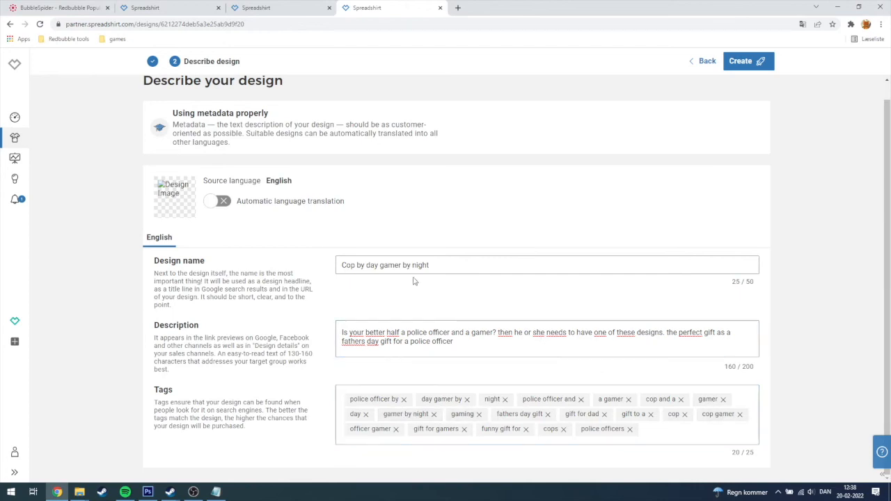
# Step: Enable automatic language translation and show the additional languages
pyautogui.click(216, 201)
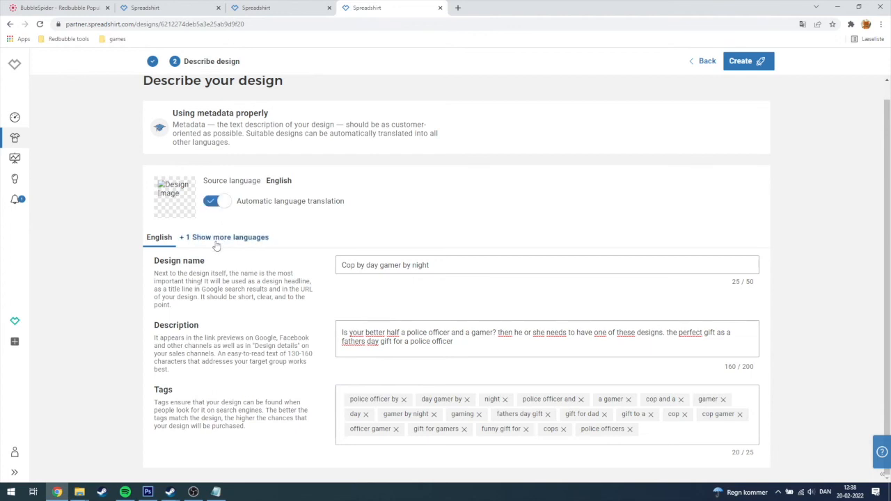
pyautogui.click(224, 237)
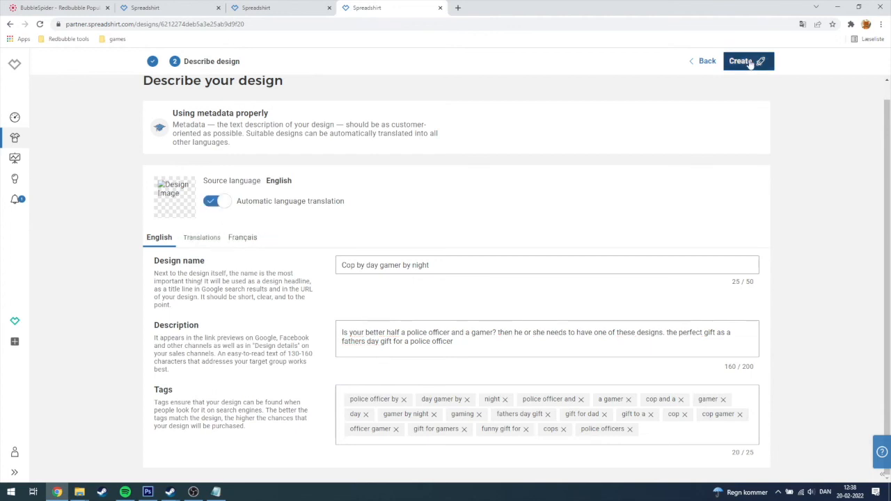
# Step: Create the design for review and close the 'Almost there' payout address popup
pyautogui.click(743, 62)
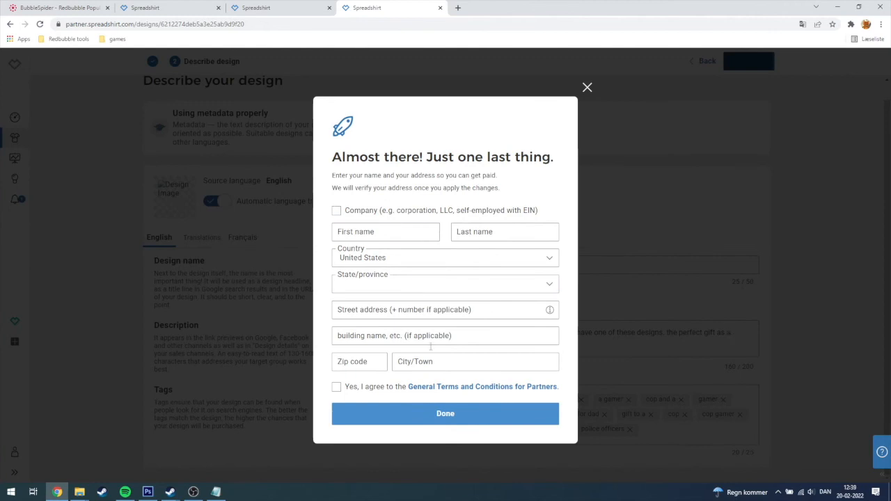
pyautogui.moveTo(587, 88)
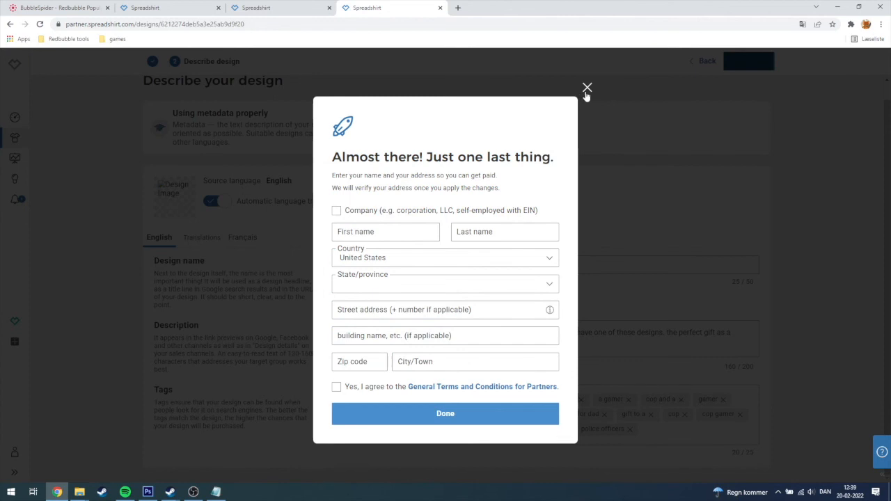
pyautogui.click(587, 89)
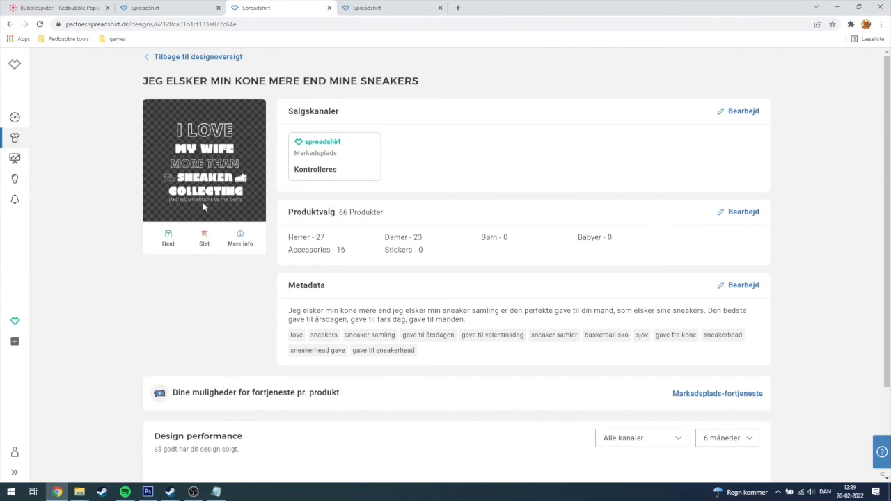
# Step: Return to the design overview listing all uploaded designs
pyautogui.scroll(-3)
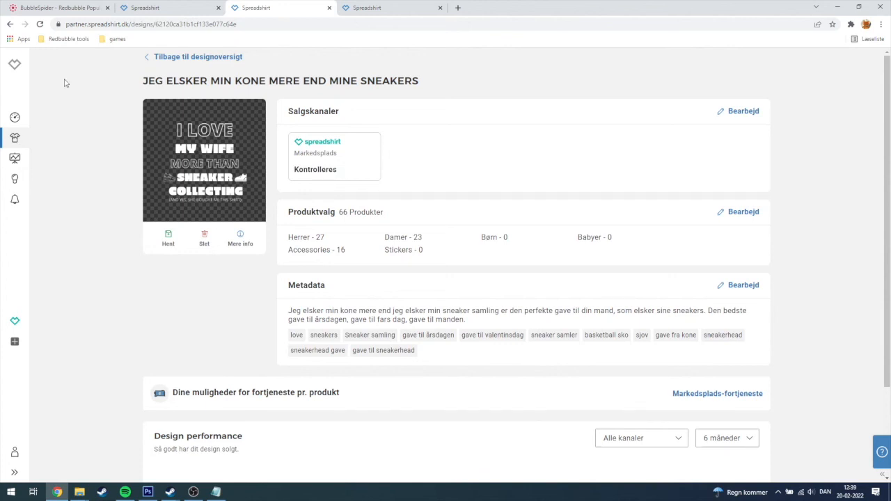
pyautogui.moveTo(126, 61)
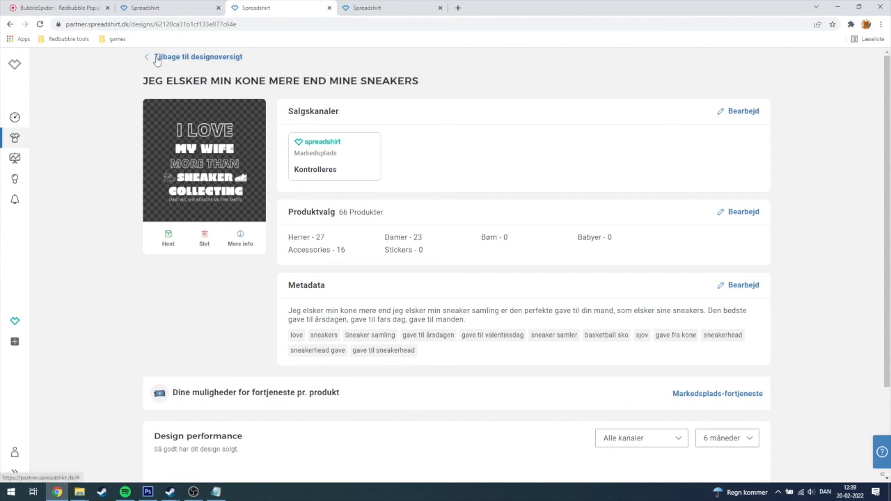
pyautogui.click(198, 56)
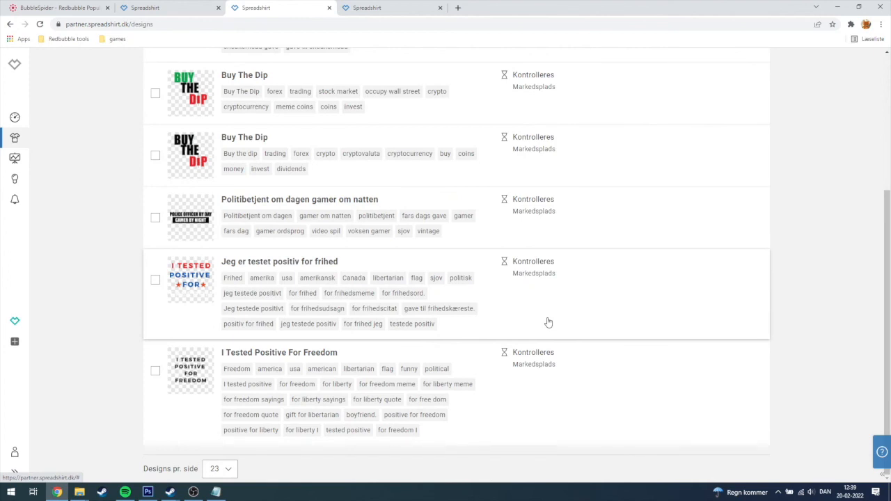
# Step: Review the design list confirming Politibetjent om dagen gamer om natten shows Kontrolleres status
pyautogui.scroll(3)
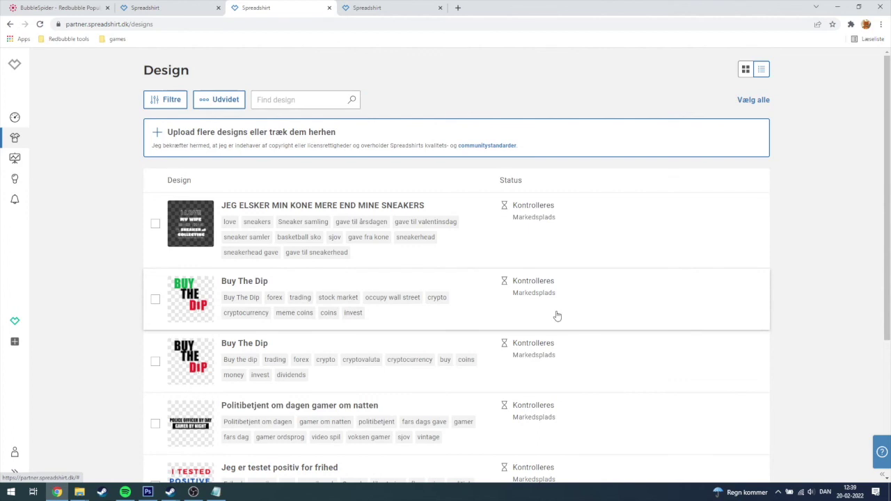
pyautogui.scroll(-3)
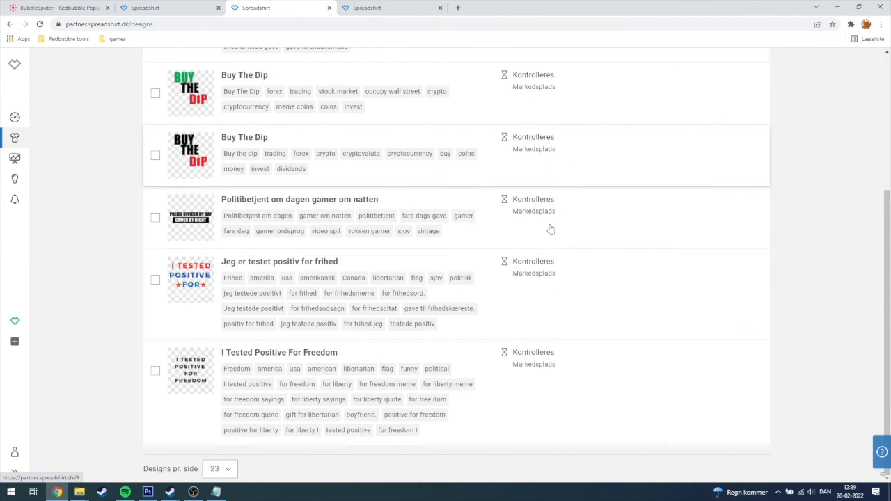
pyautogui.moveTo(525, 253)
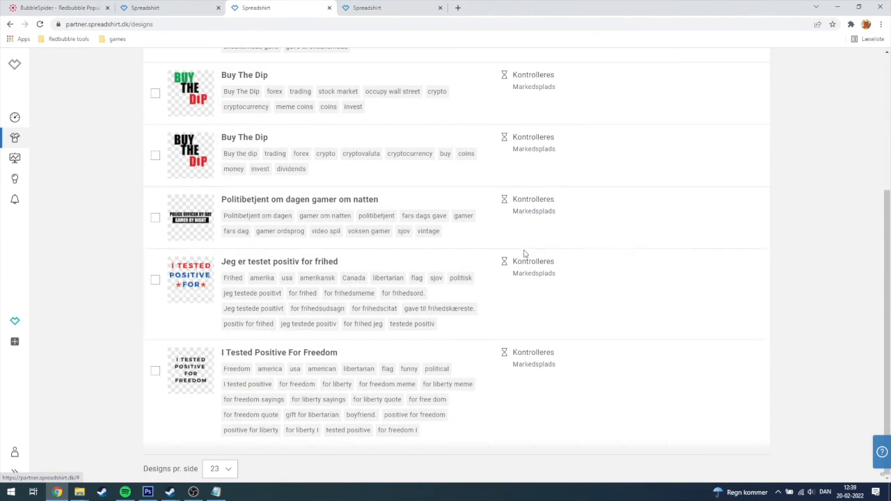
pyautogui.scroll(3)
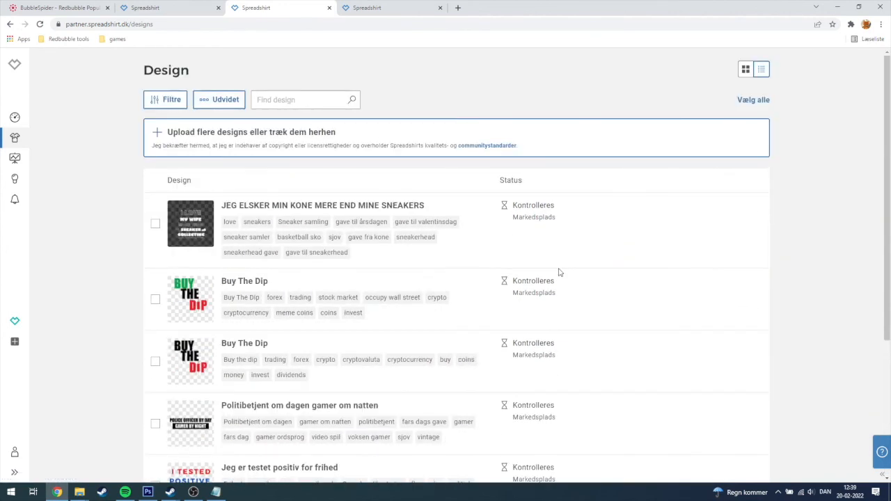
pyautogui.scroll(-3)
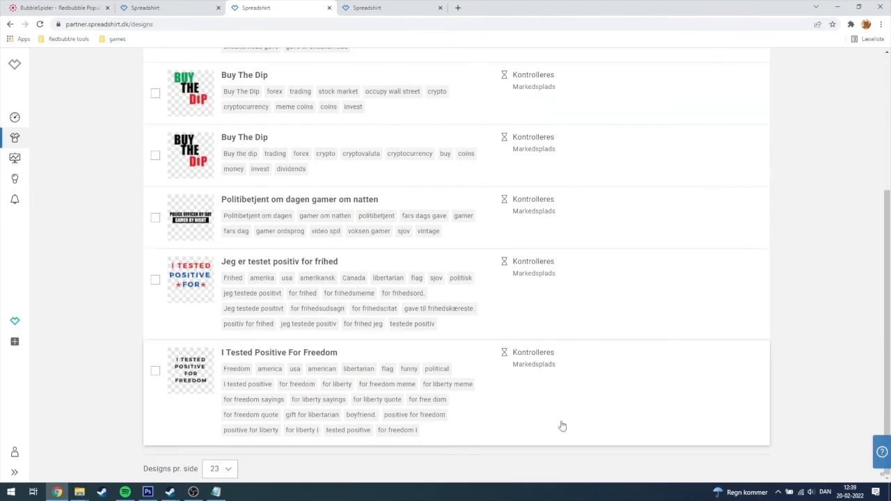
pyautogui.scroll(3)
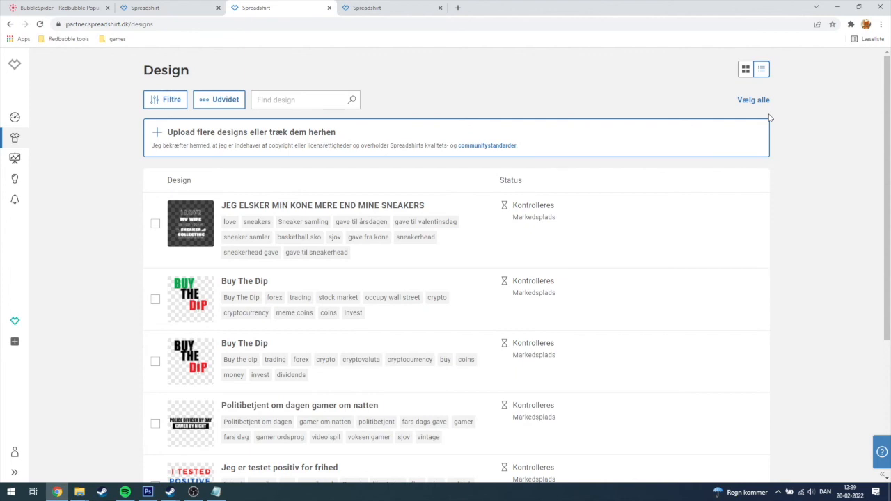
pyautogui.moveTo(573, 218)
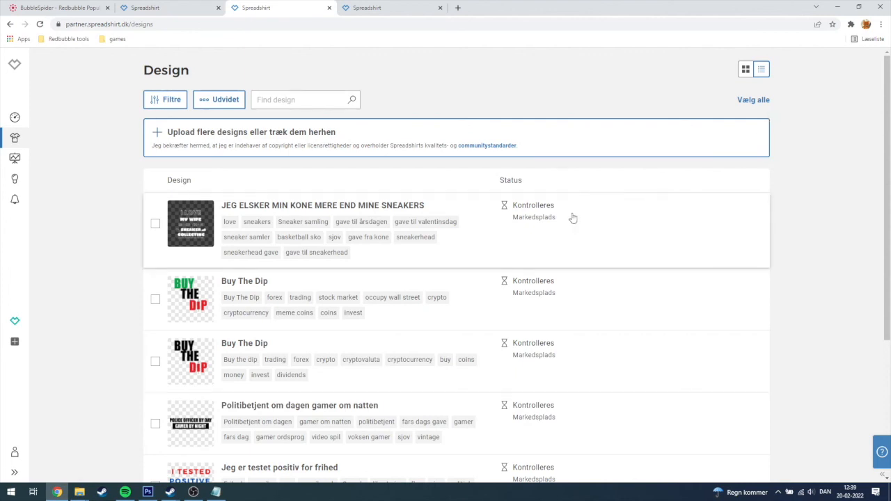
pyautogui.moveTo(458, 266)
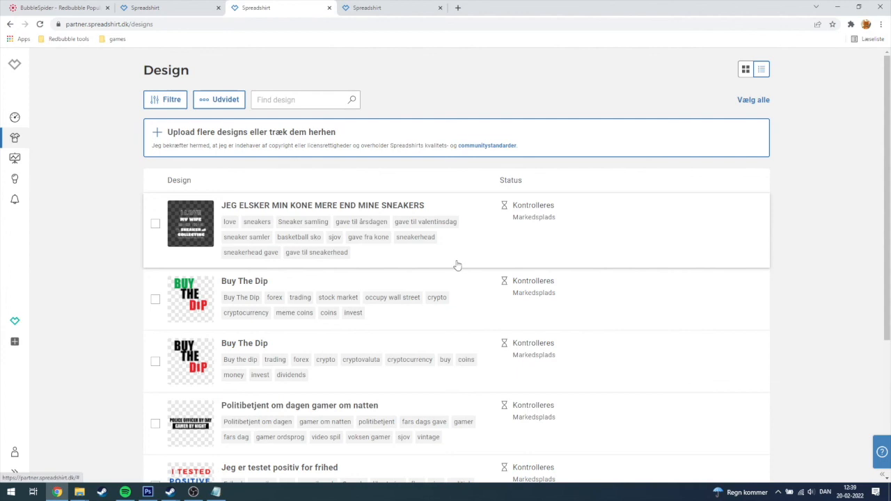
pyautogui.moveTo(232, 456)
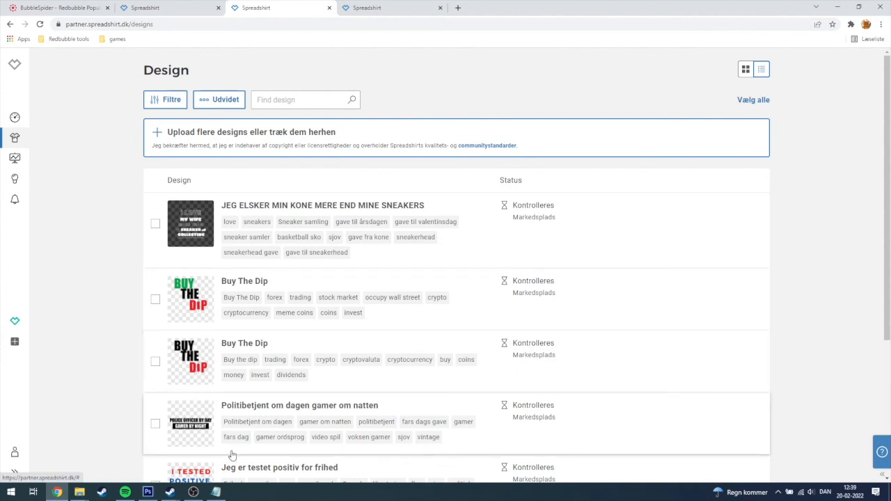
pyautogui.click(193, 493)
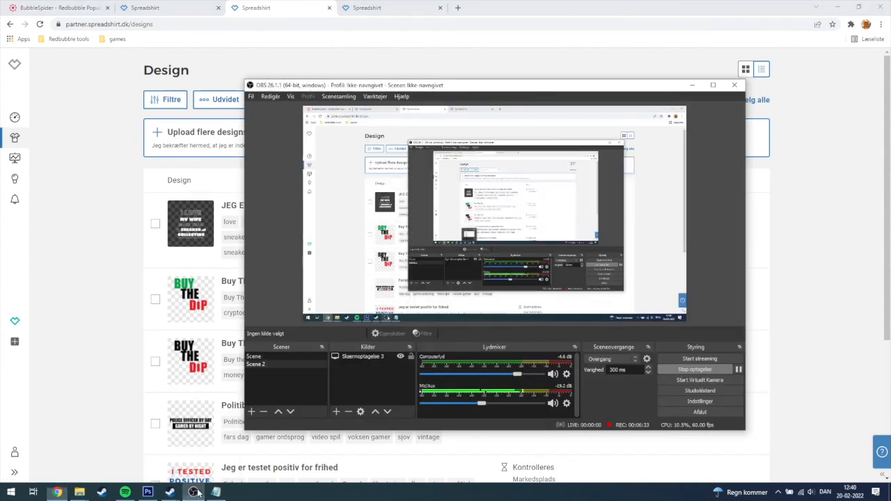